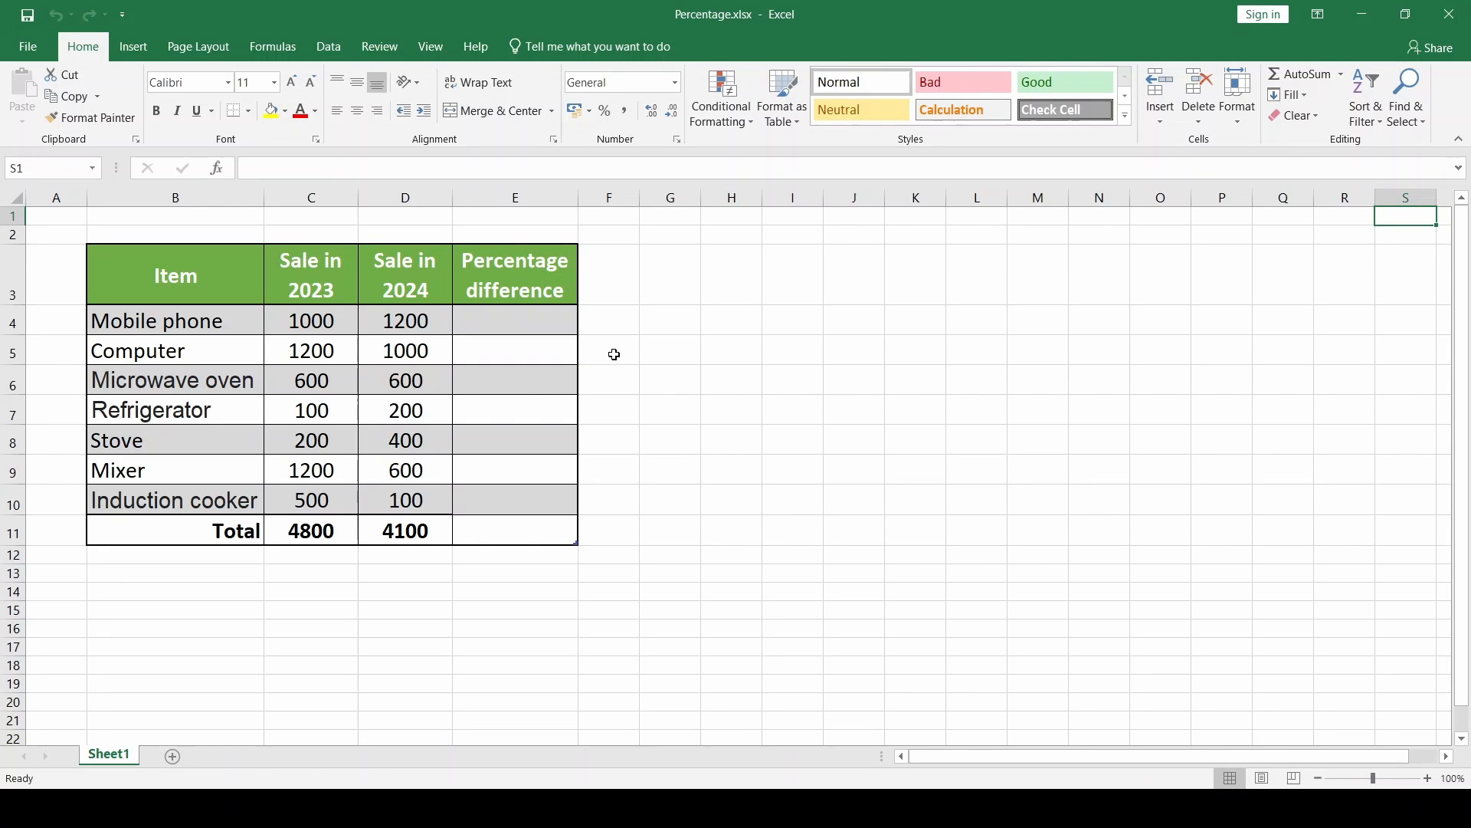
Review the 2023 and 2024 sales figures and select the Mobile phone Percentage difference cell.
{"action": "left_click", "coordinate": [405, 320]}
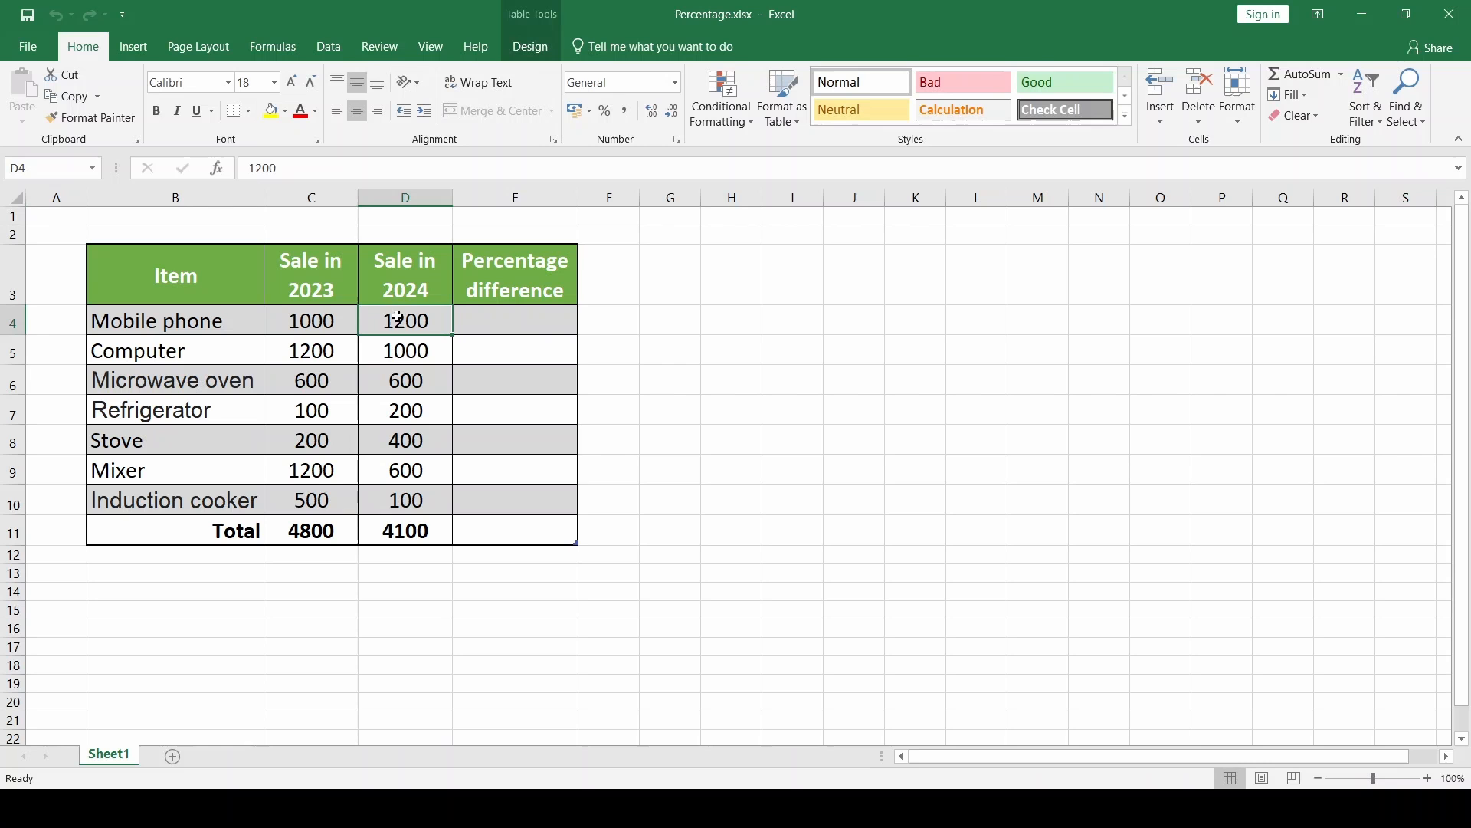
{"action": "left_click", "coordinate": [404, 349]}
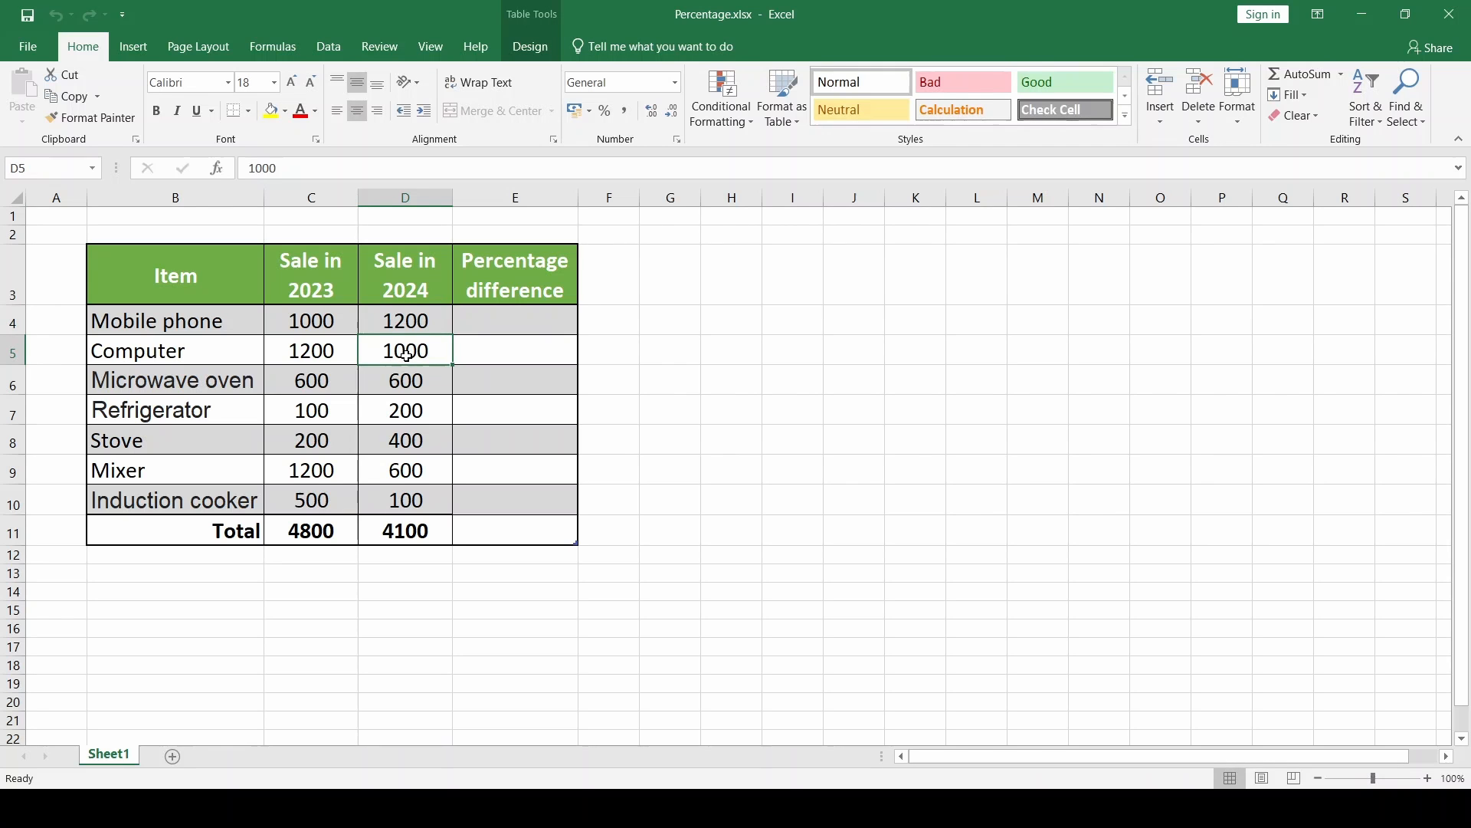
{"action": "mouse_move", "coordinate": [601, 379]}
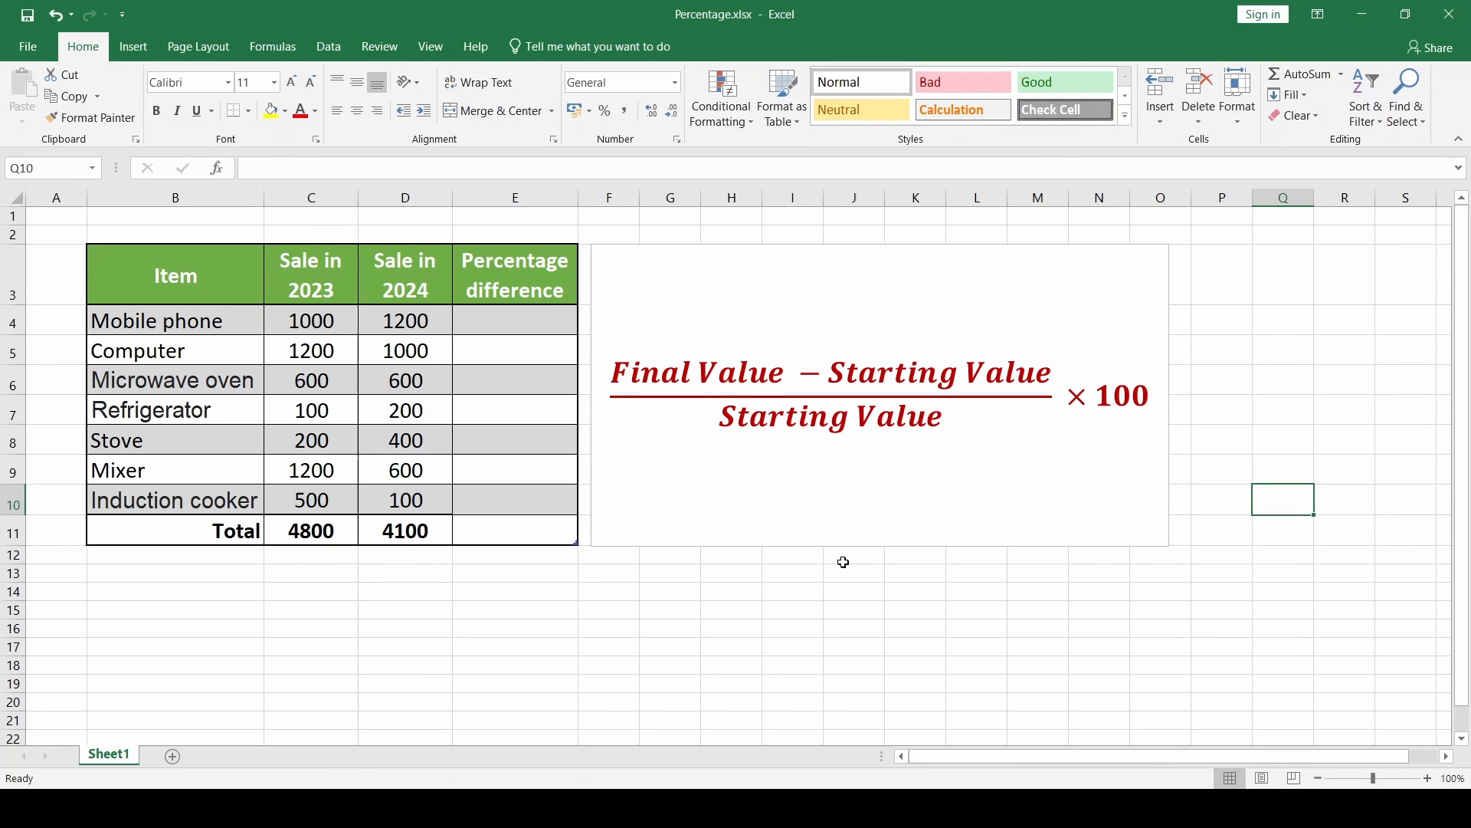
{"action": "mouse_move", "coordinate": [856, 348]}
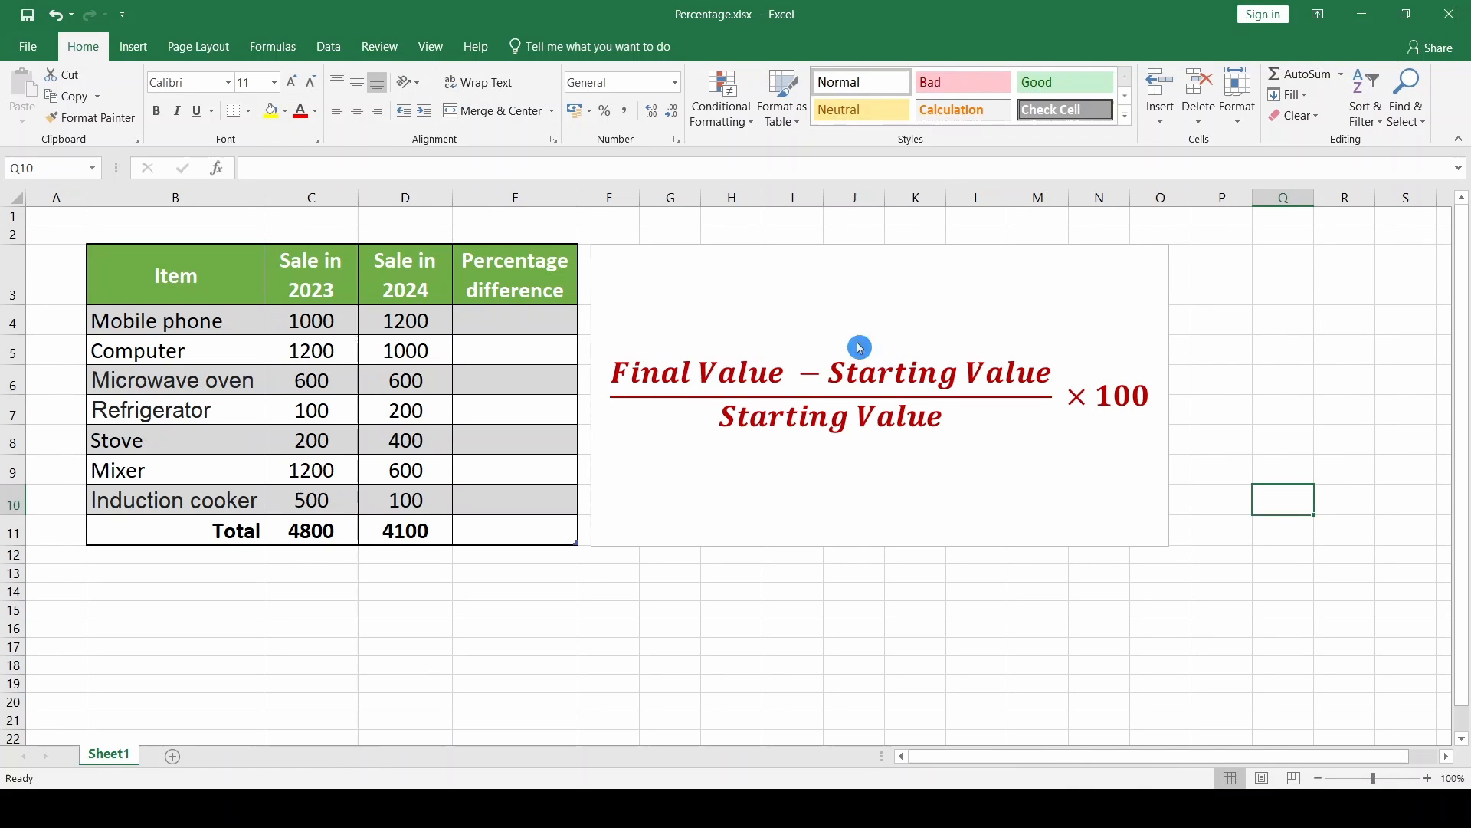
{"action": "mouse_move", "coordinate": [918, 489]}
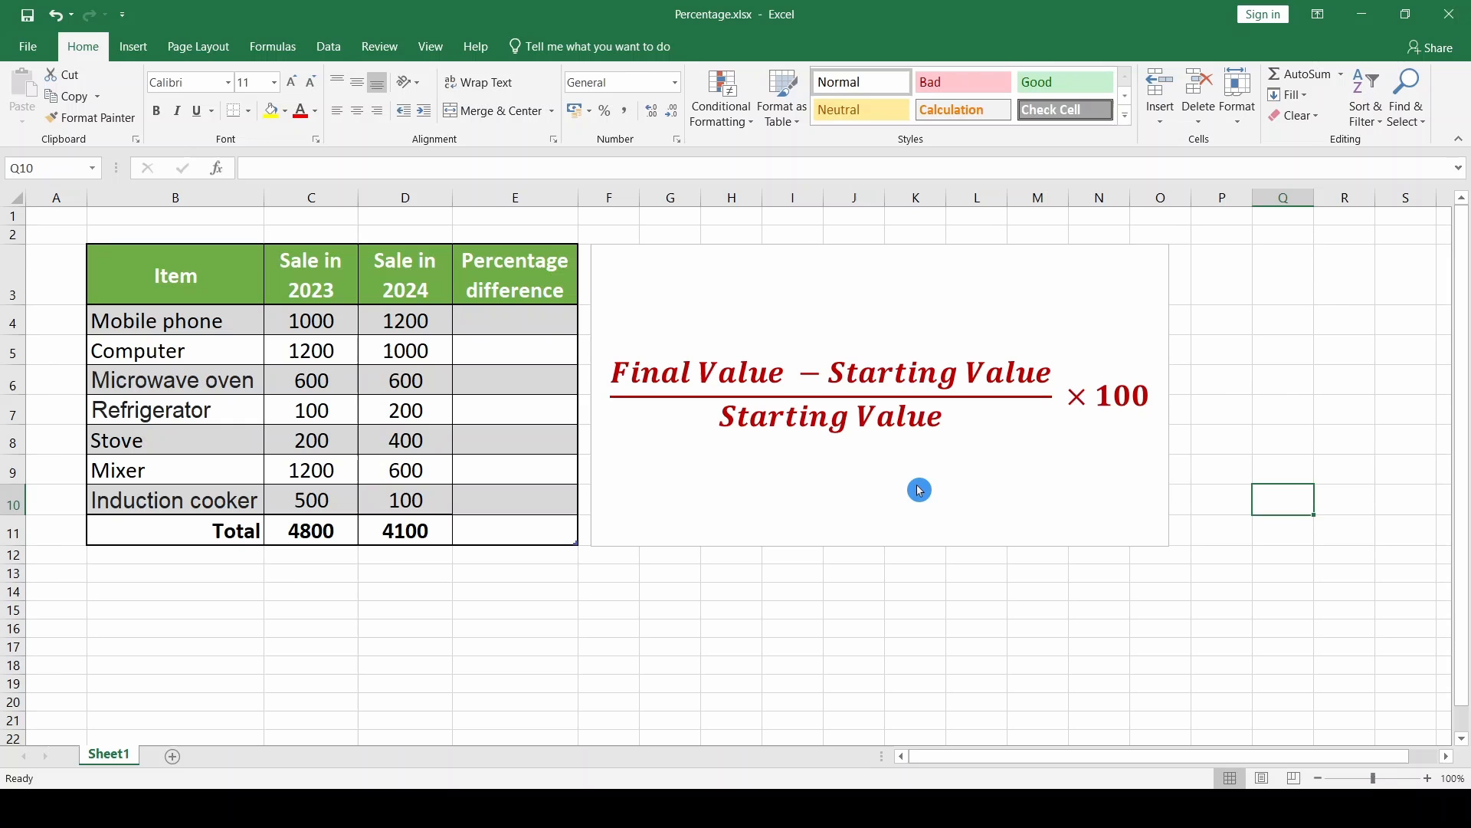
{"action": "mouse_move", "coordinate": [1088, 438]}
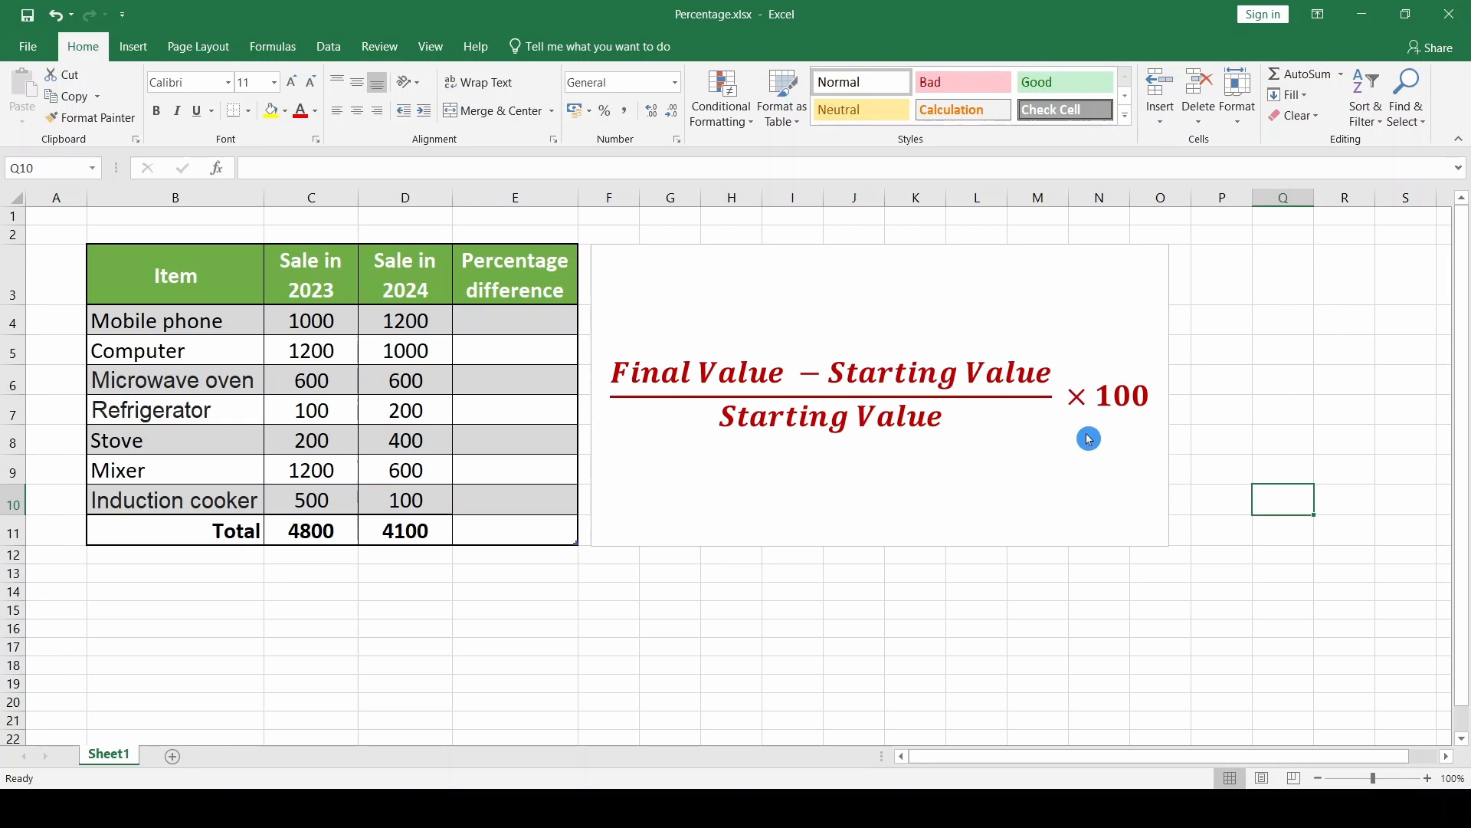
{"action": "mouse_move", "coordinate": [1097, 433]}
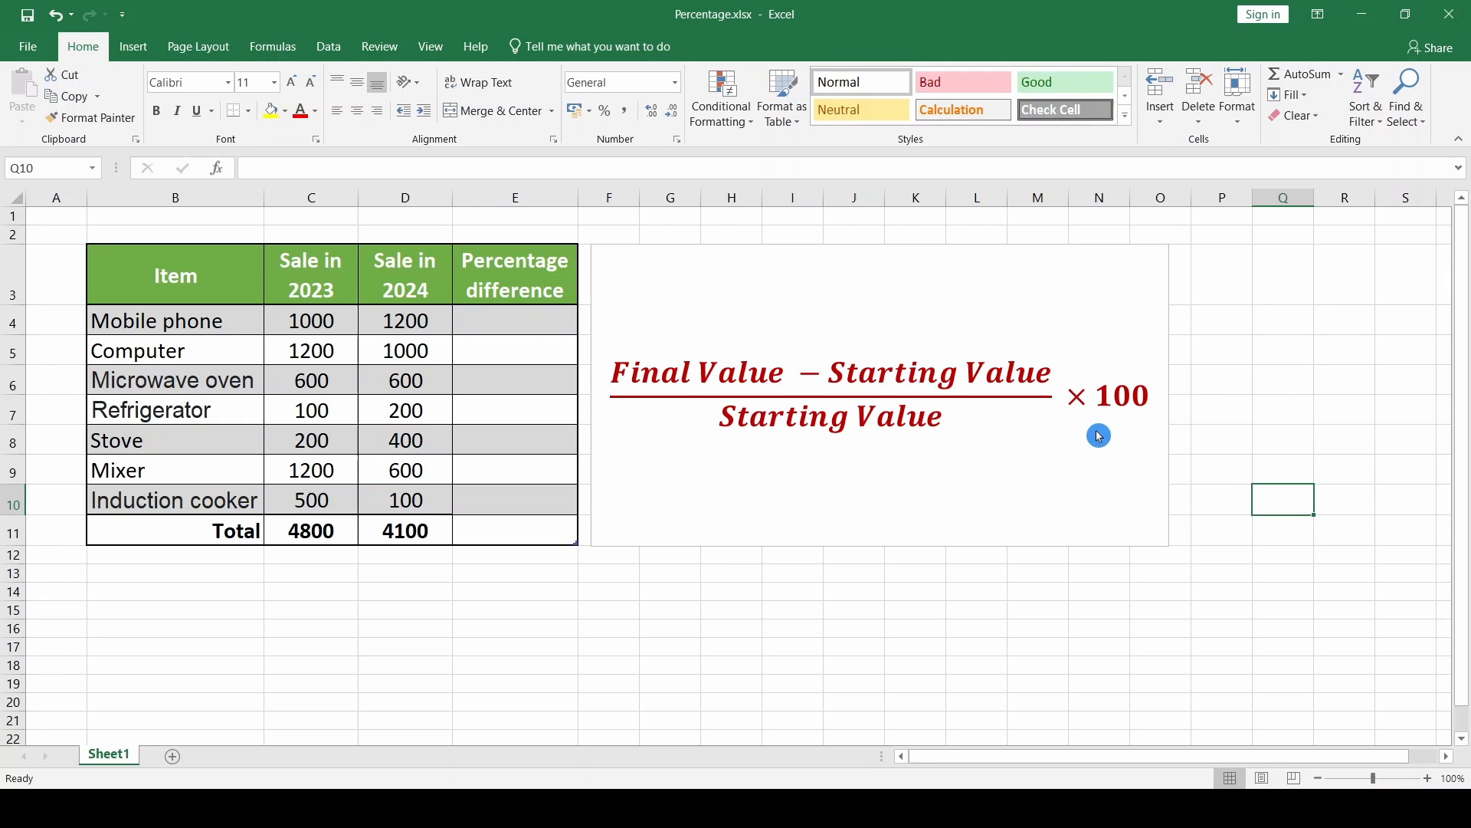
{"action": "mouse_move", "coordinate": [1102, 592]}
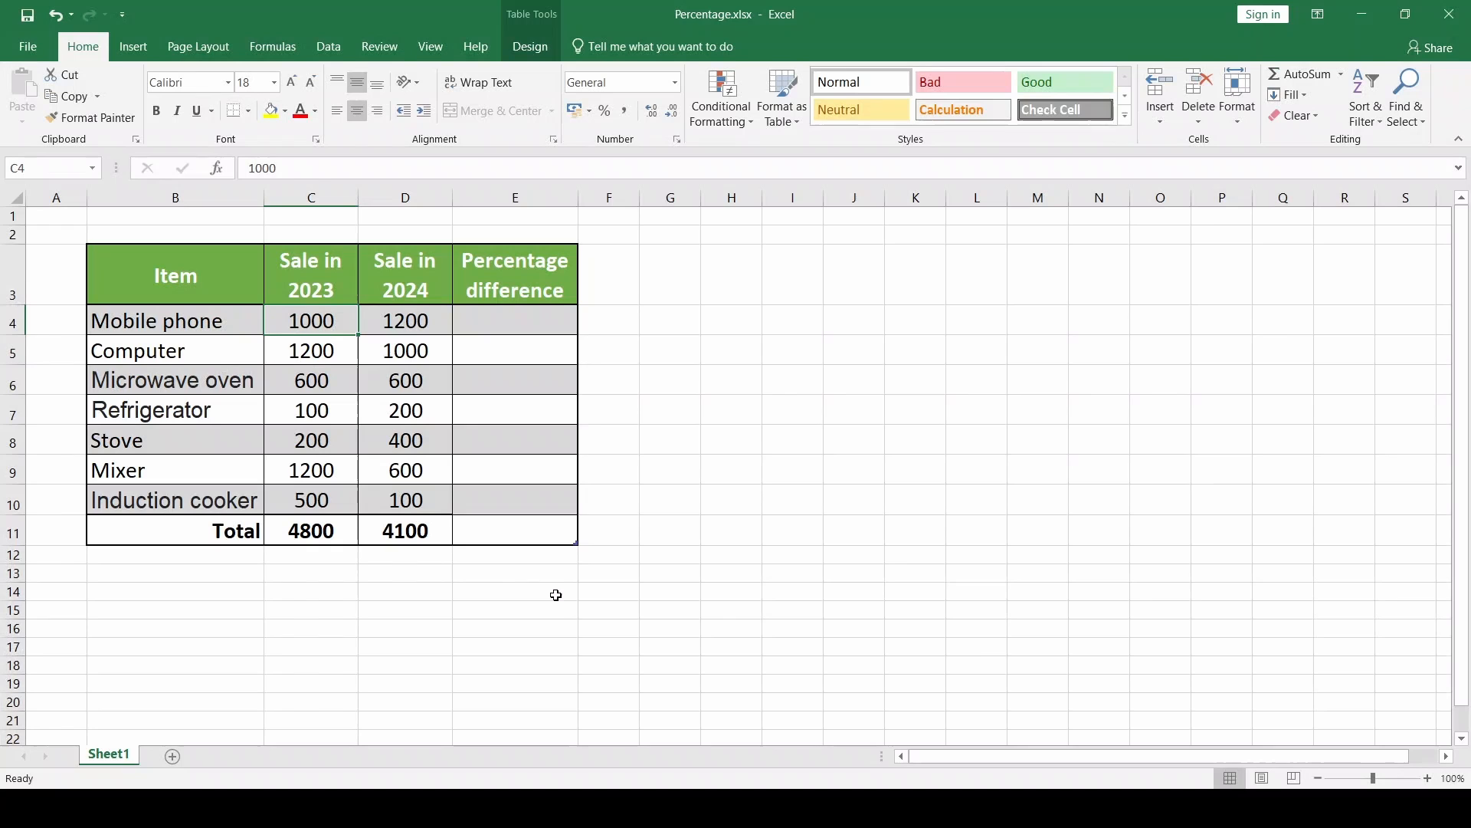
{"action": "mouse_move", "coordinate": [420, 316]}
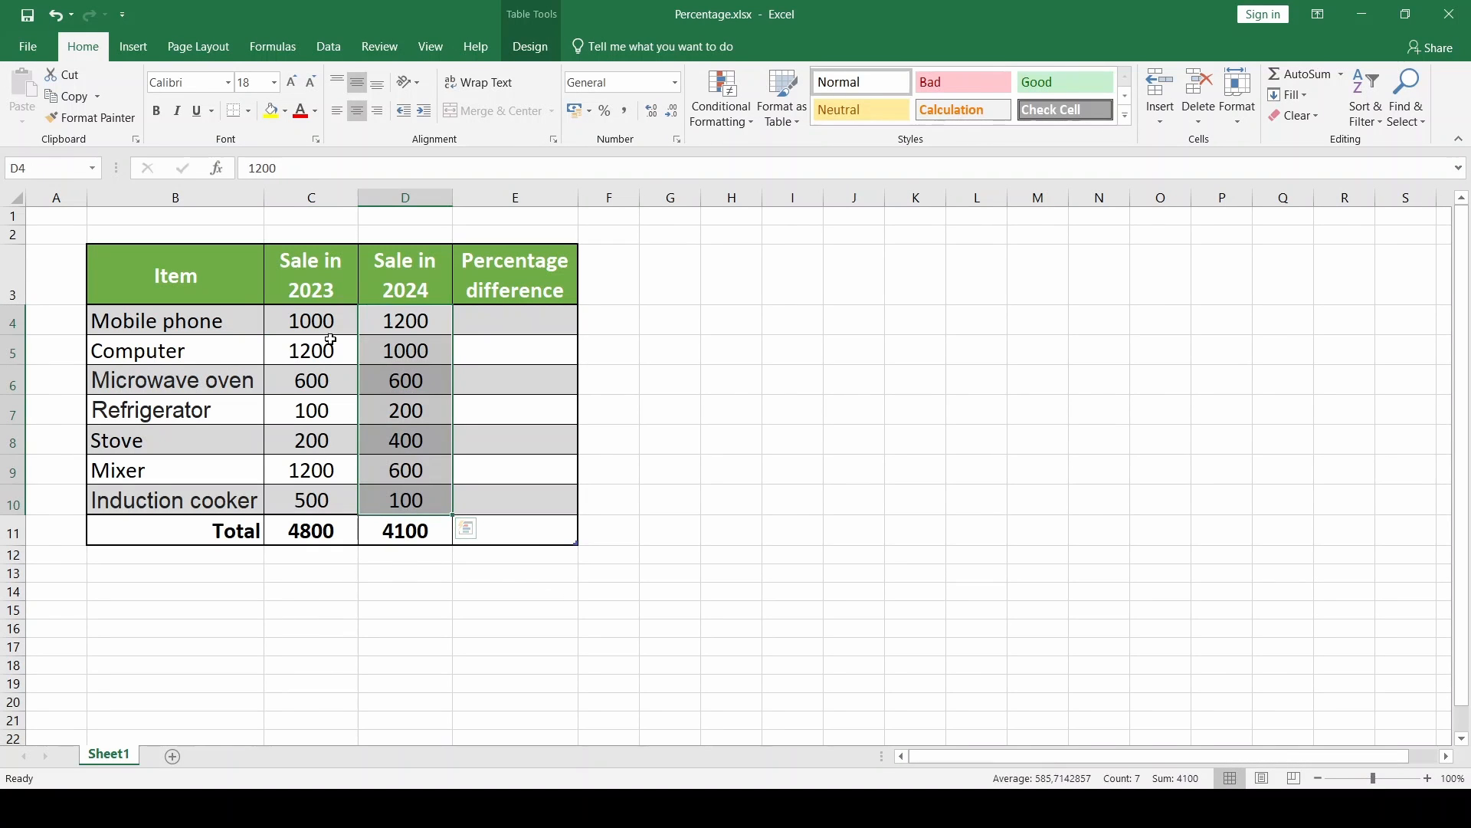
{"action": "left_click", "coordinate": [311, 320]}
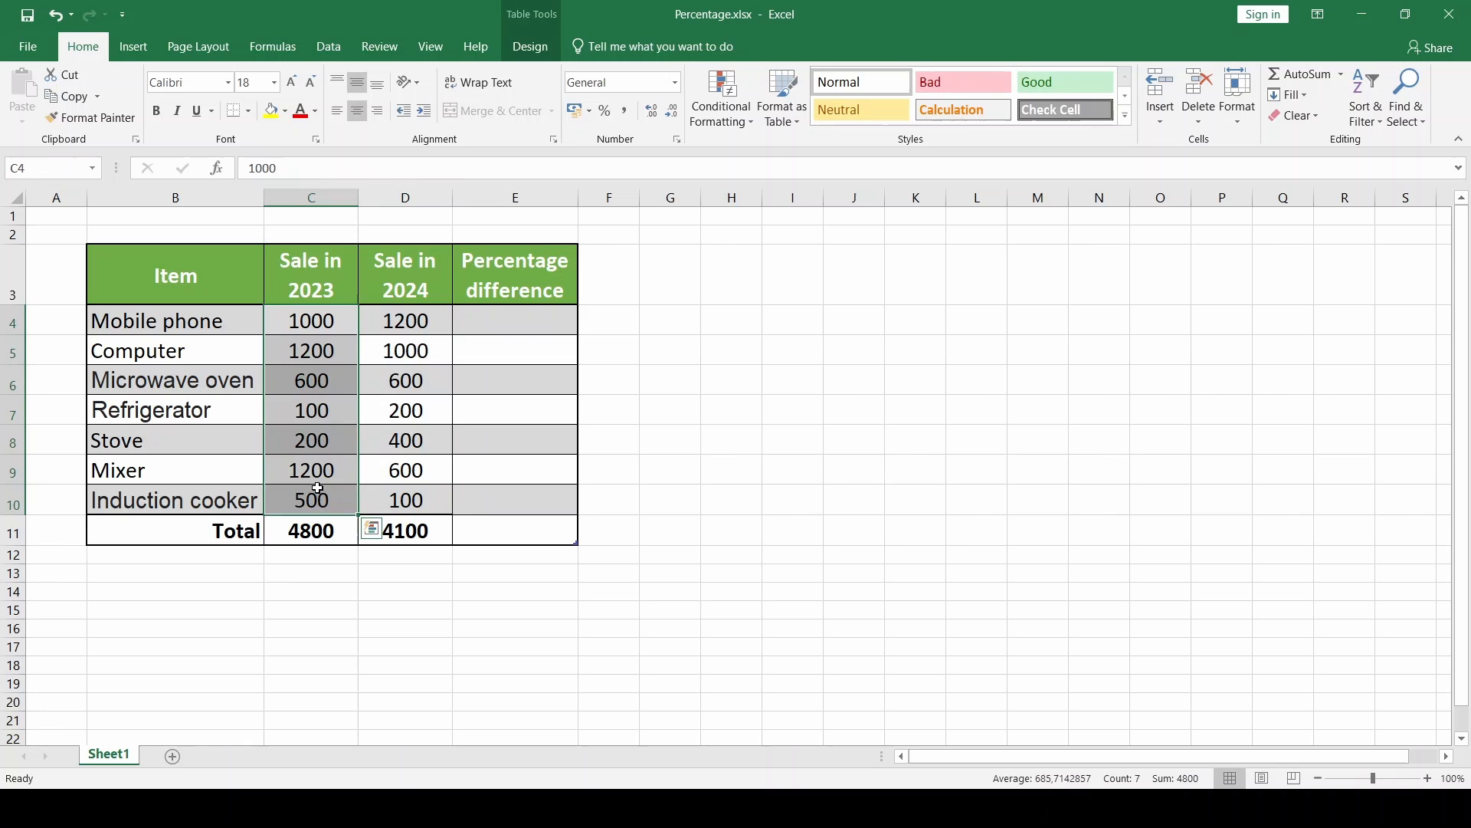
{"action": "left_click", "coordinate": [405, 274]}
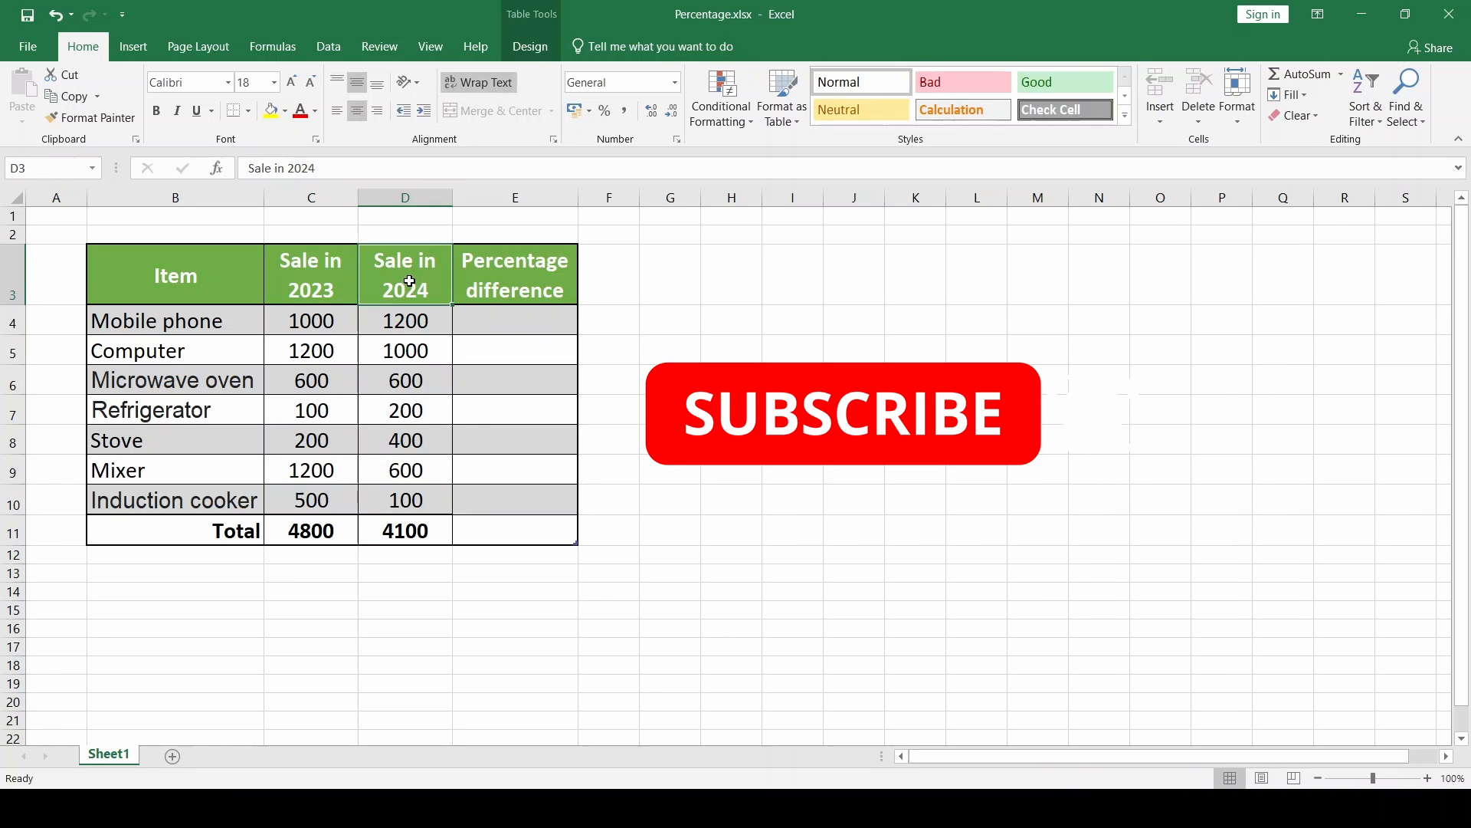
{"action": "left_click", "coordinate": [312, 272]}
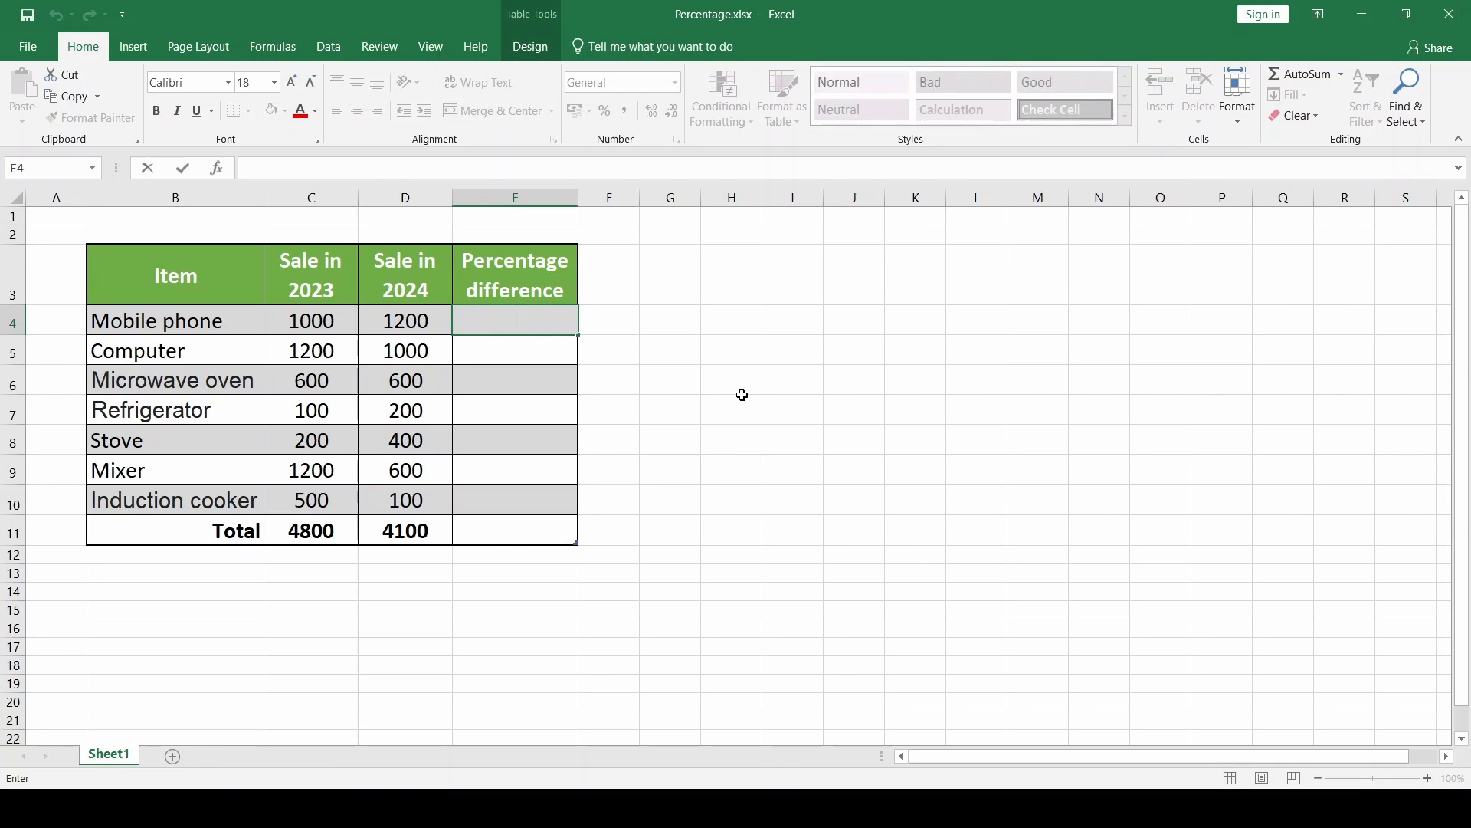
Enter =(D4-C4)/C4*100 for Mobile phone, giving a percentage difference of 20.
{"action": "type", "text": "="}
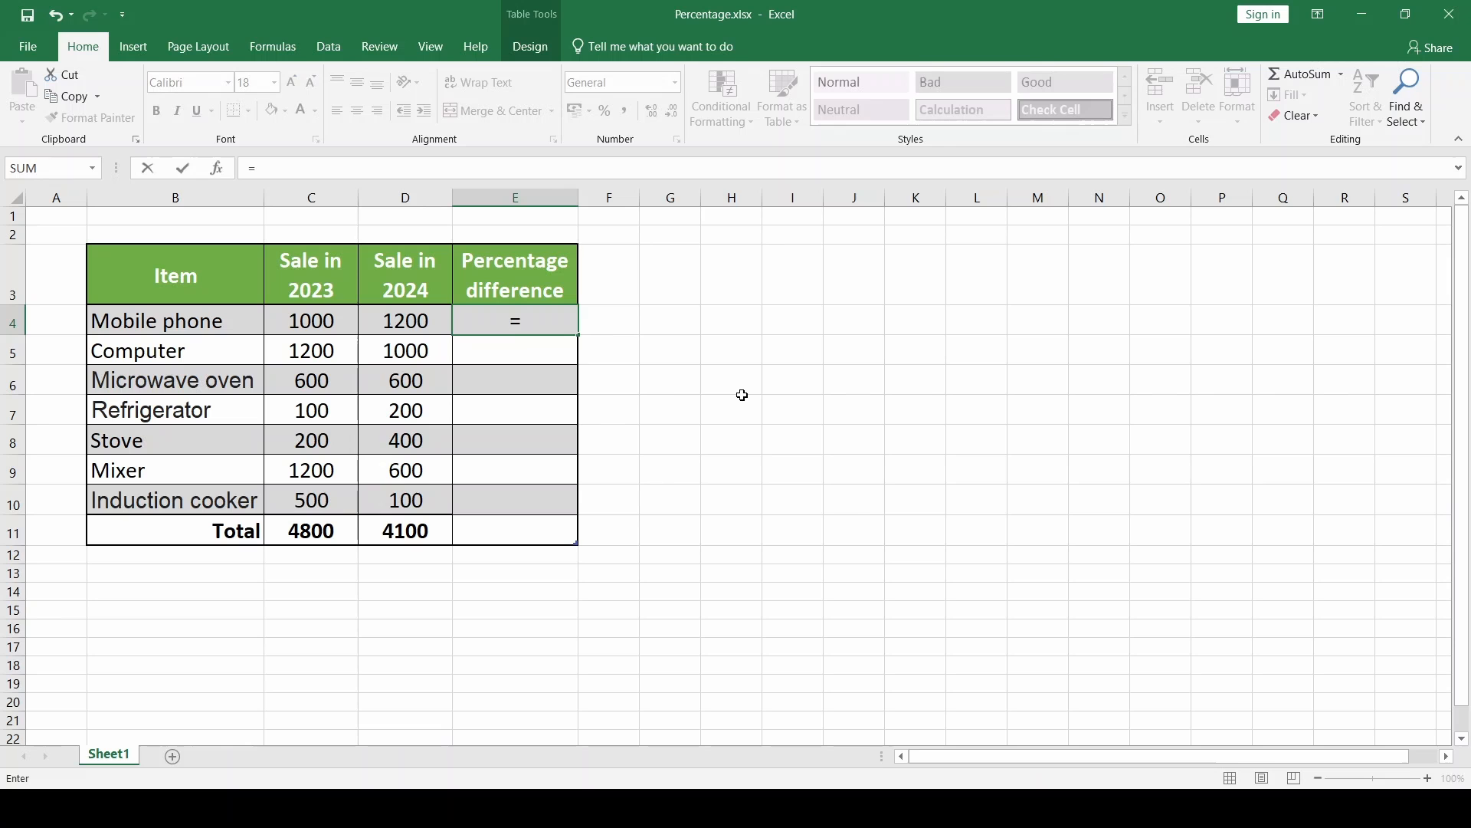
{"action": "type", "text": "("}
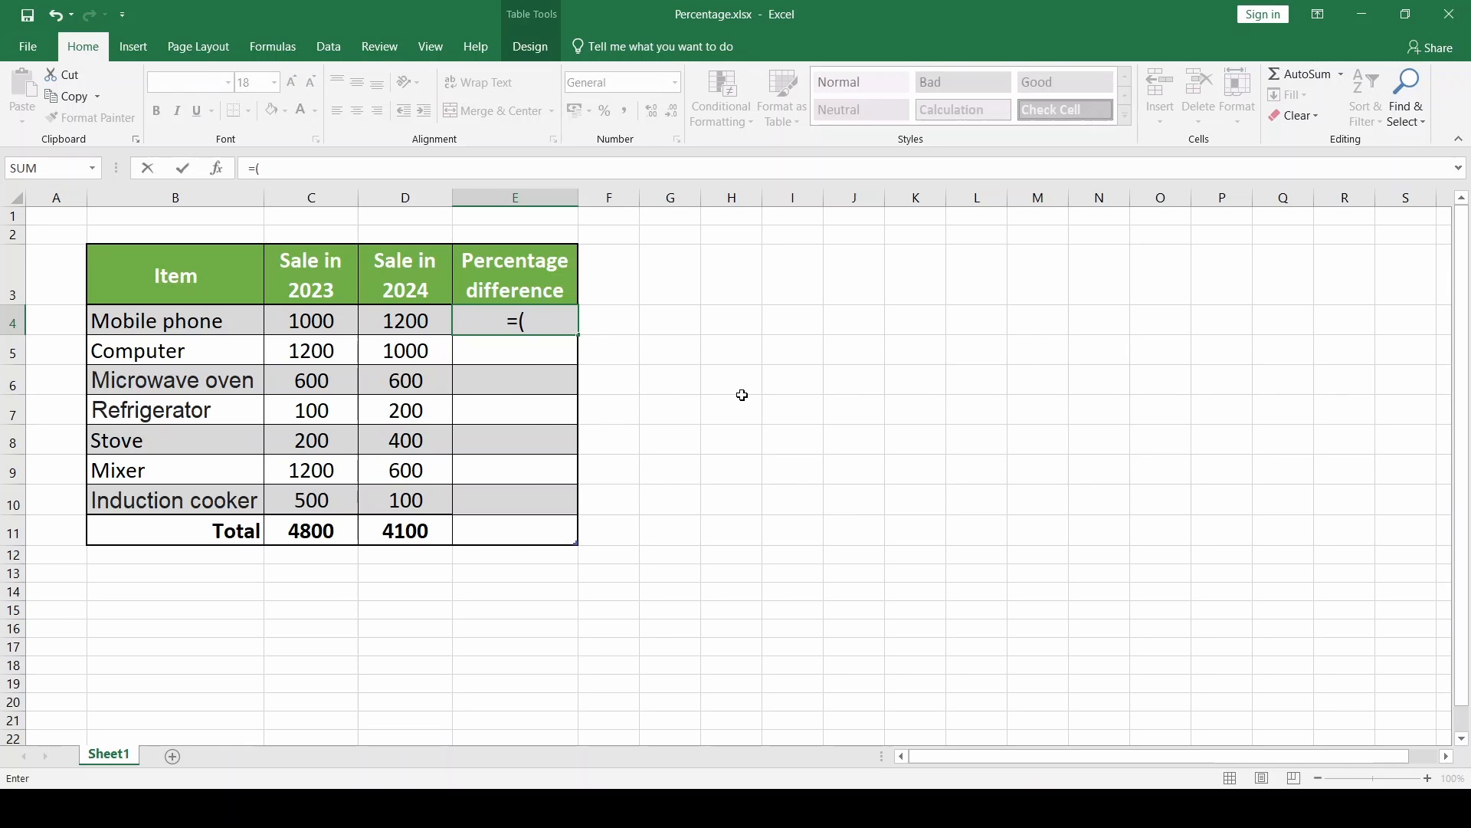
{"action": "left_click", "coordinate": [404, 320]}
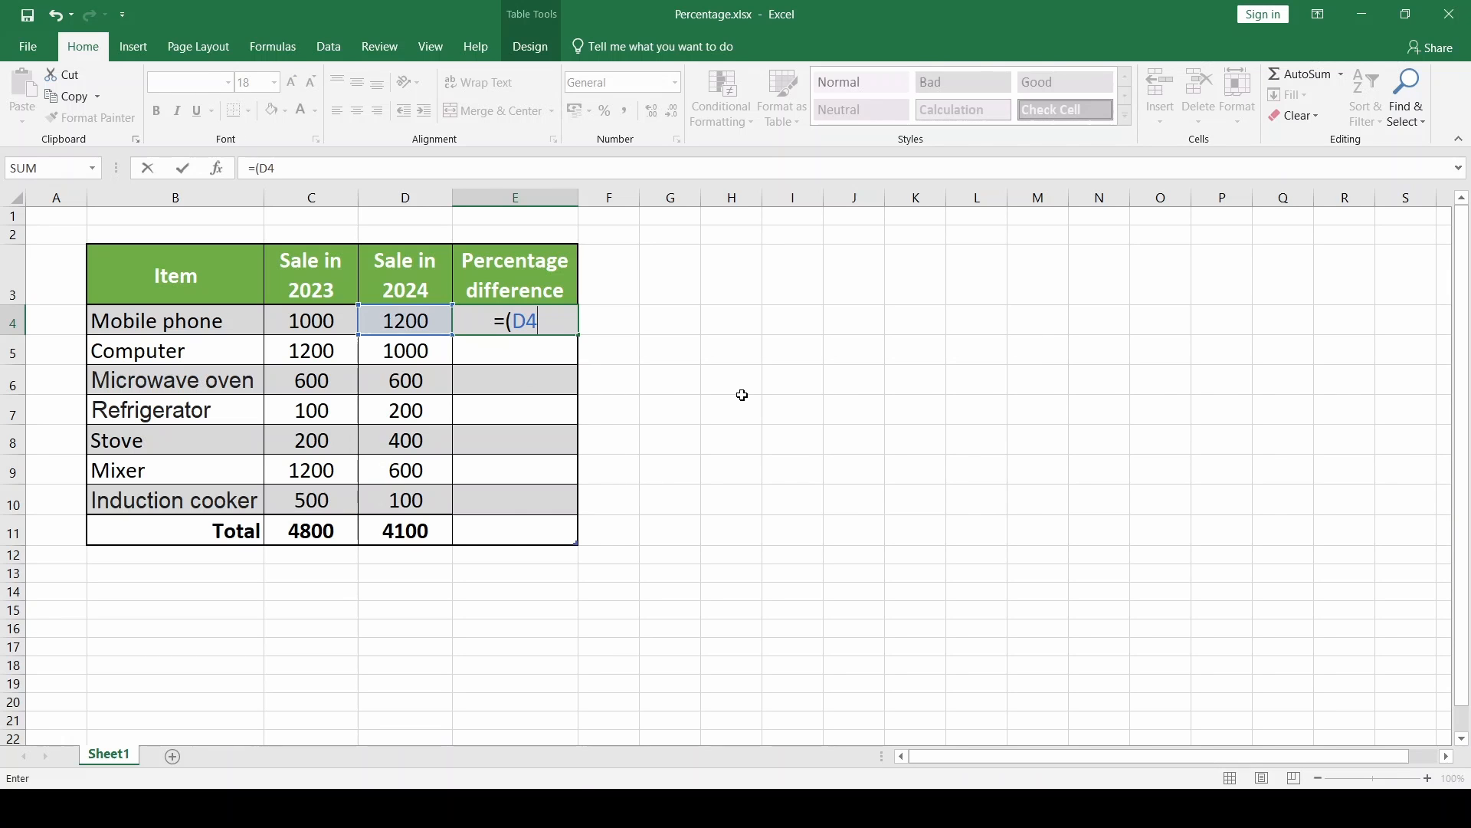
{"action": "type", "text": "-C4)"}
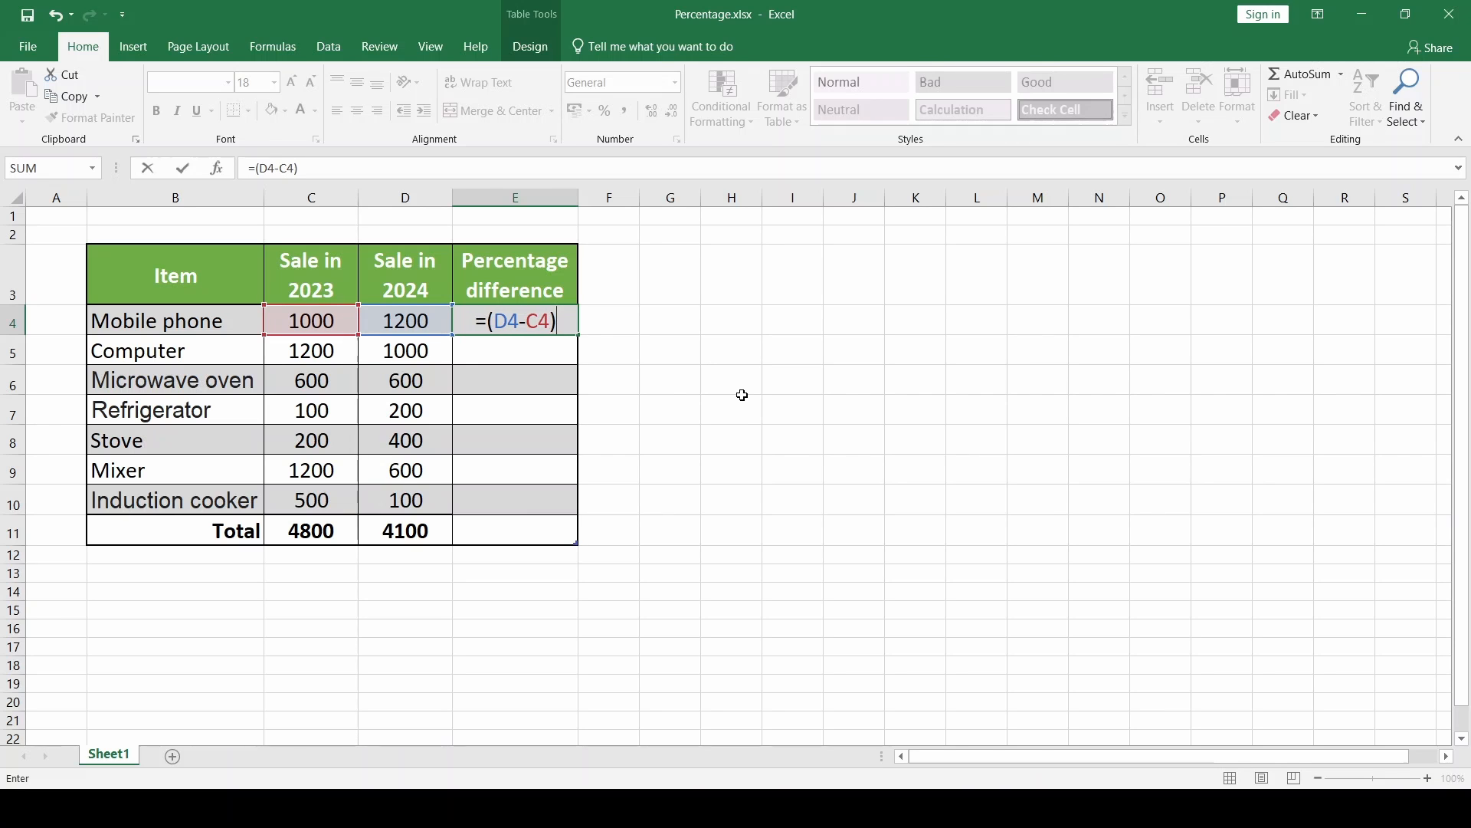
{"action": "type", "text": "/C"}
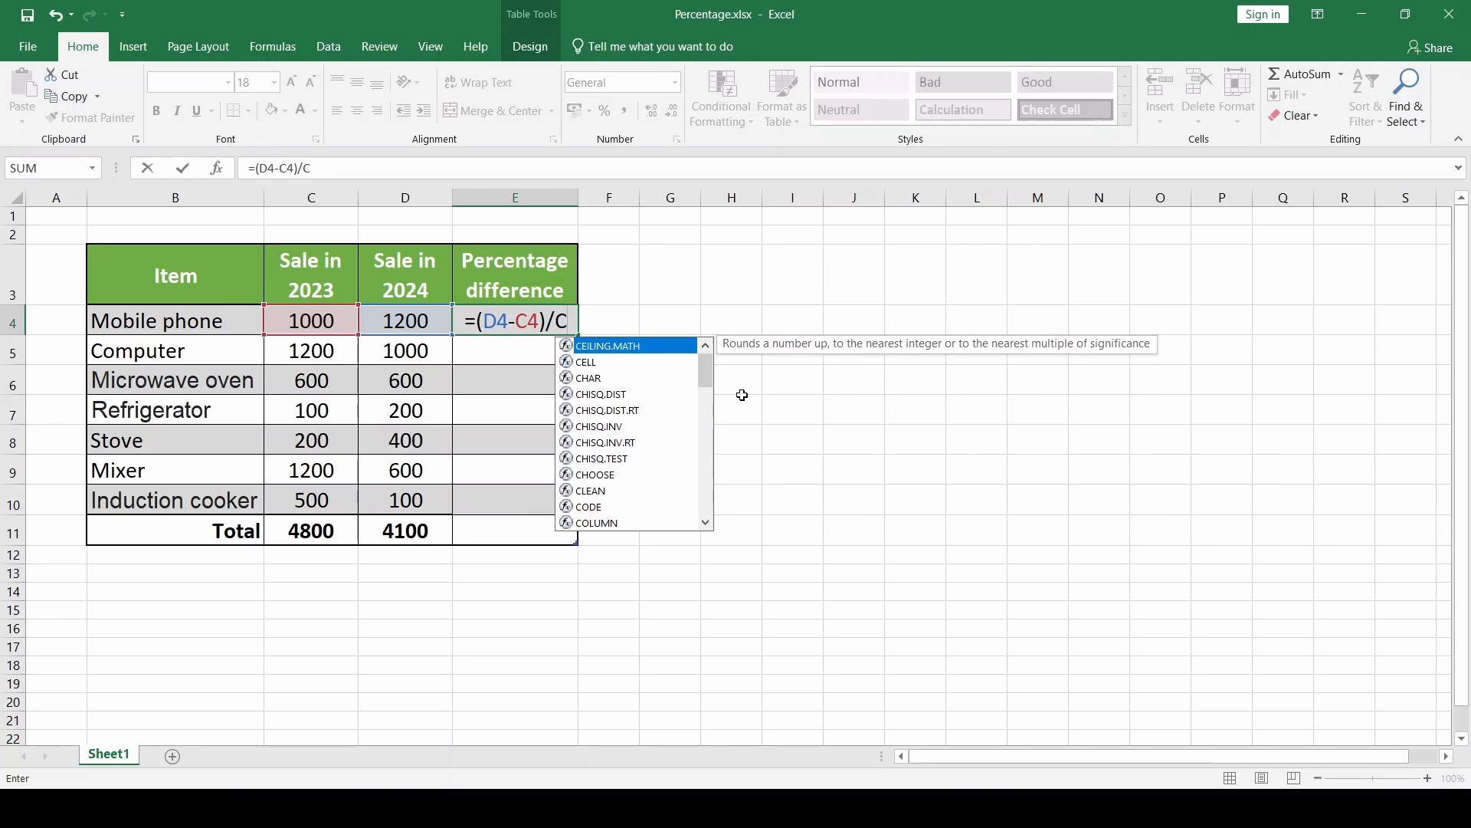
{"action": "type", "text": "4*"}
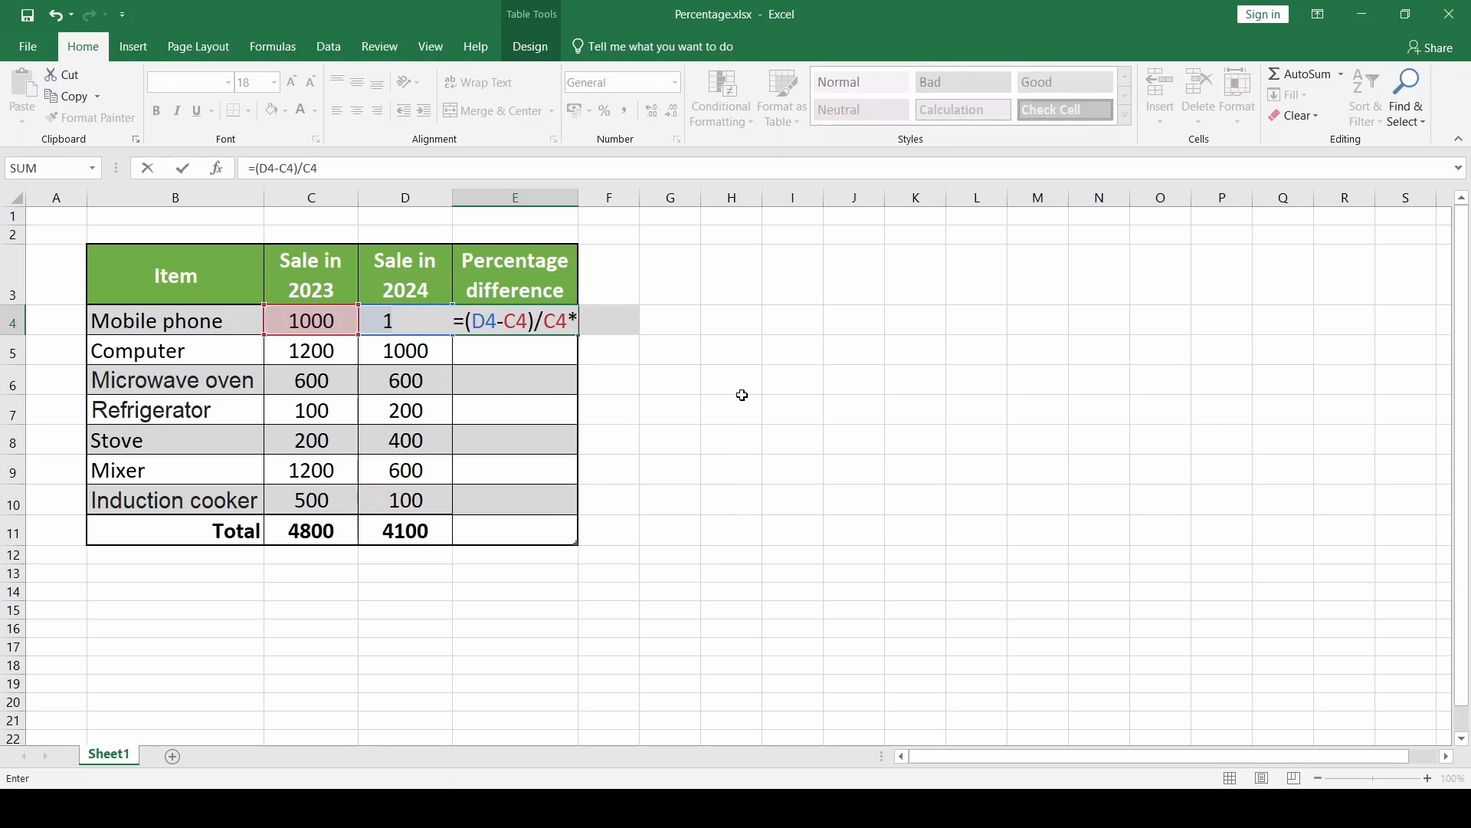
{"action": "type", "text": "100"}
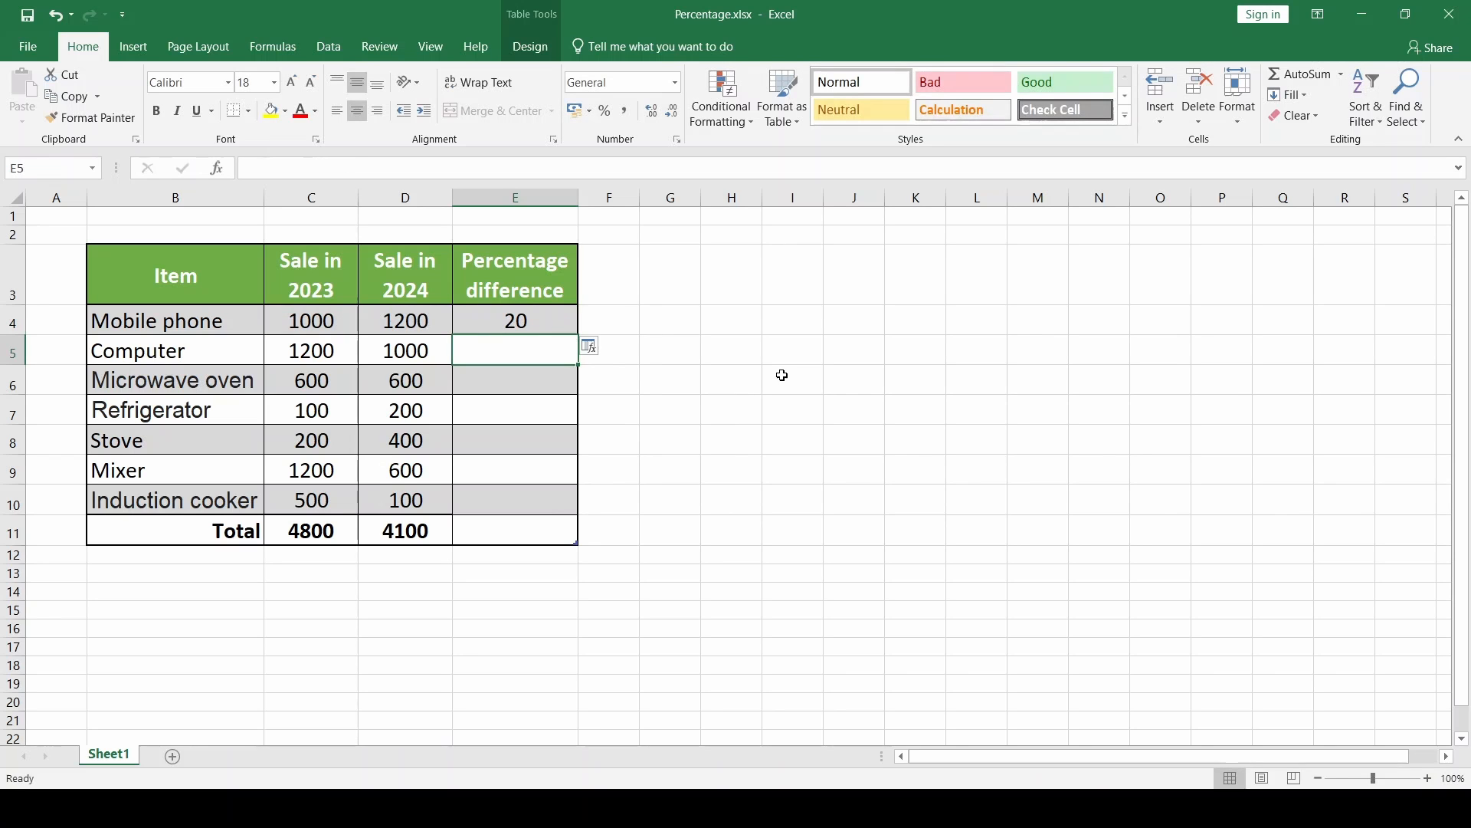
Change the Mobile phone formula to =(D4-C4)/C4 and format it as Percentage, showing 20,00%.
{"action": "left_click", "coordinate": [792, 498]}
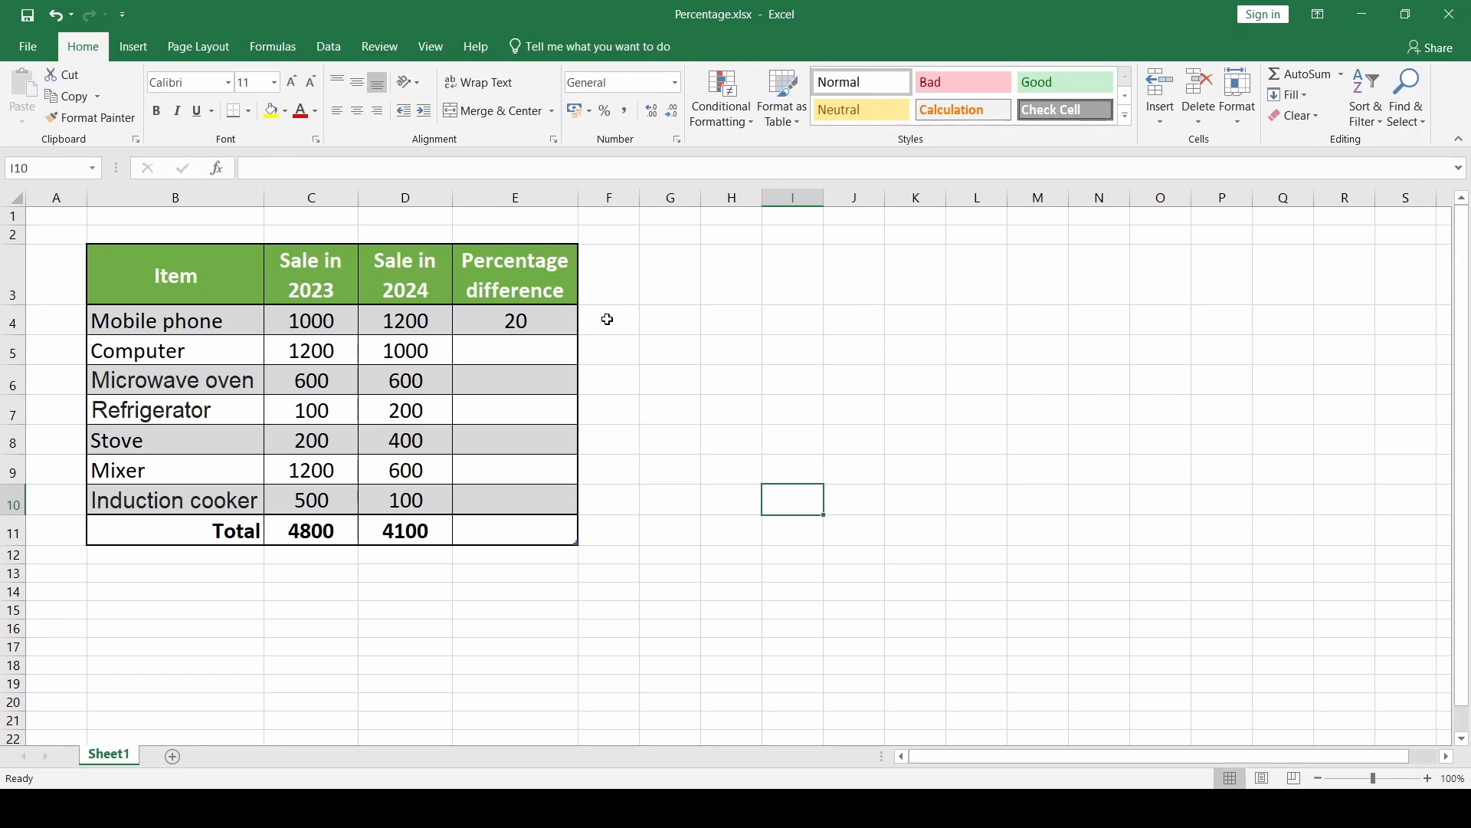
{"action": "left_click", "coordinate": [515, 320]}
{"action": "type", "text": "0,2"}
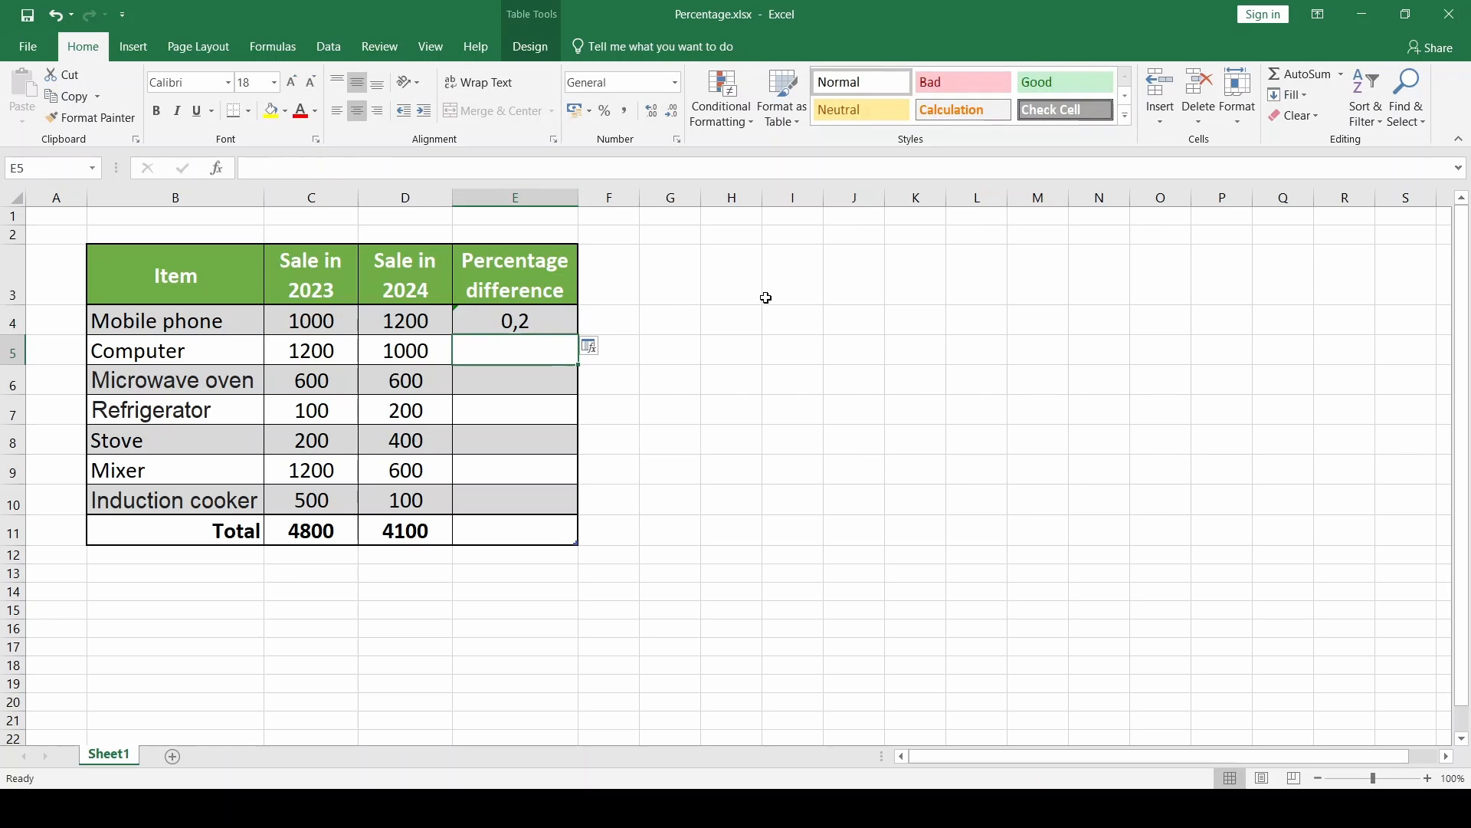
{"action": "left_click", "coordinate": [515, 320]}
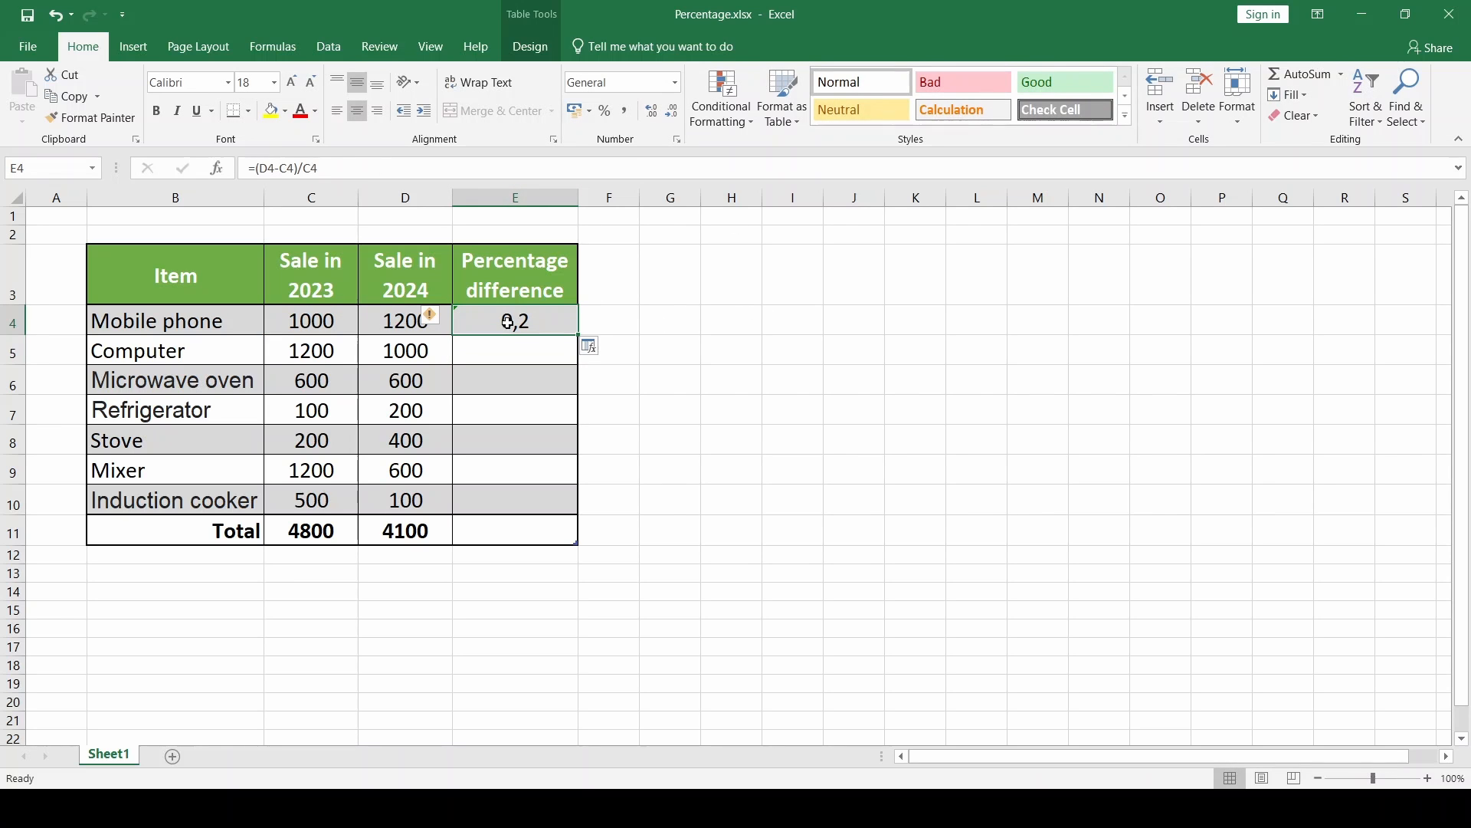
{"action": "left_click", "coordinate": [674, 82]}
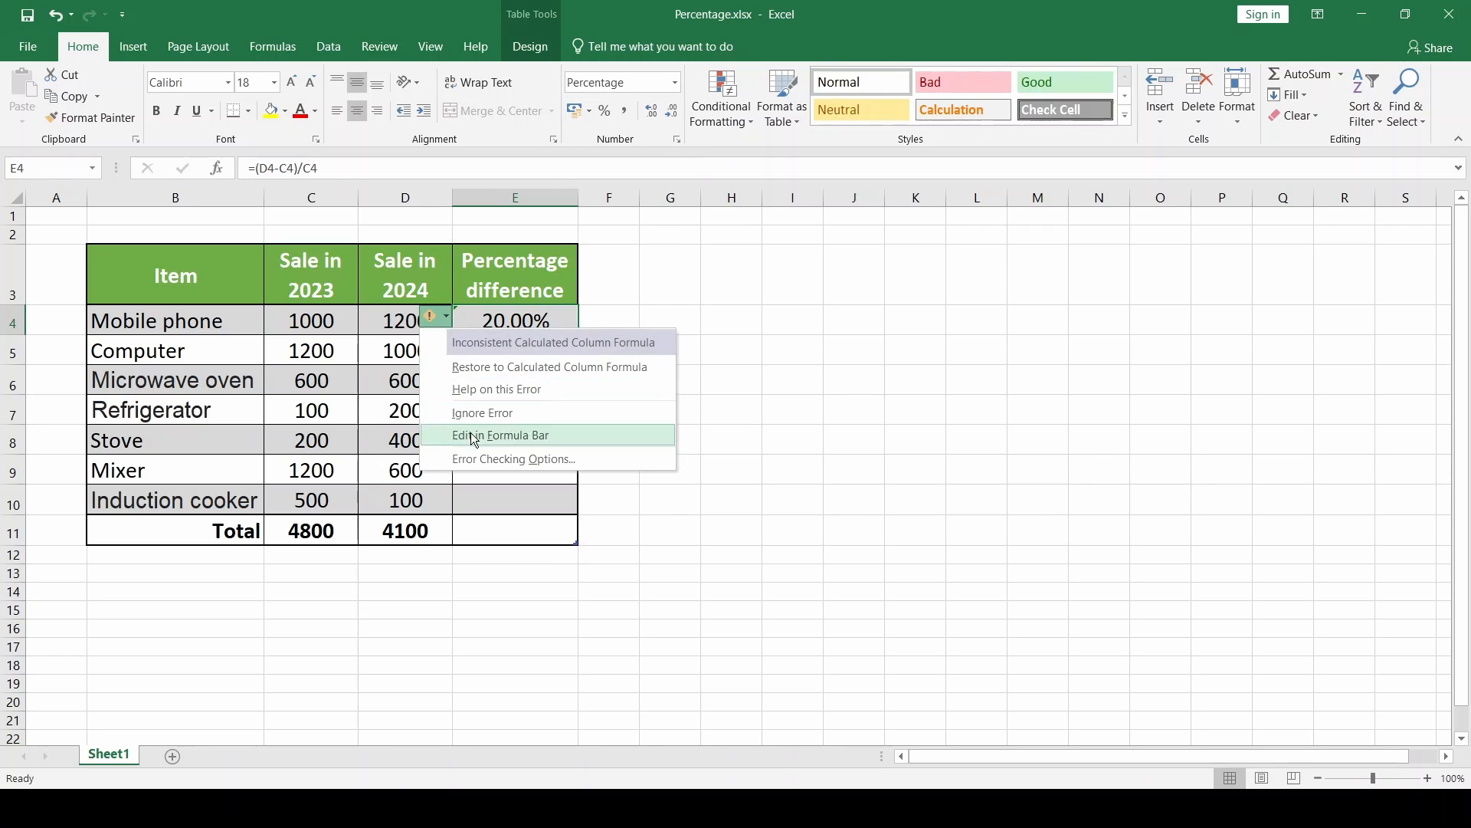
{"action": "left_click", "coordinate": [481, 413]}
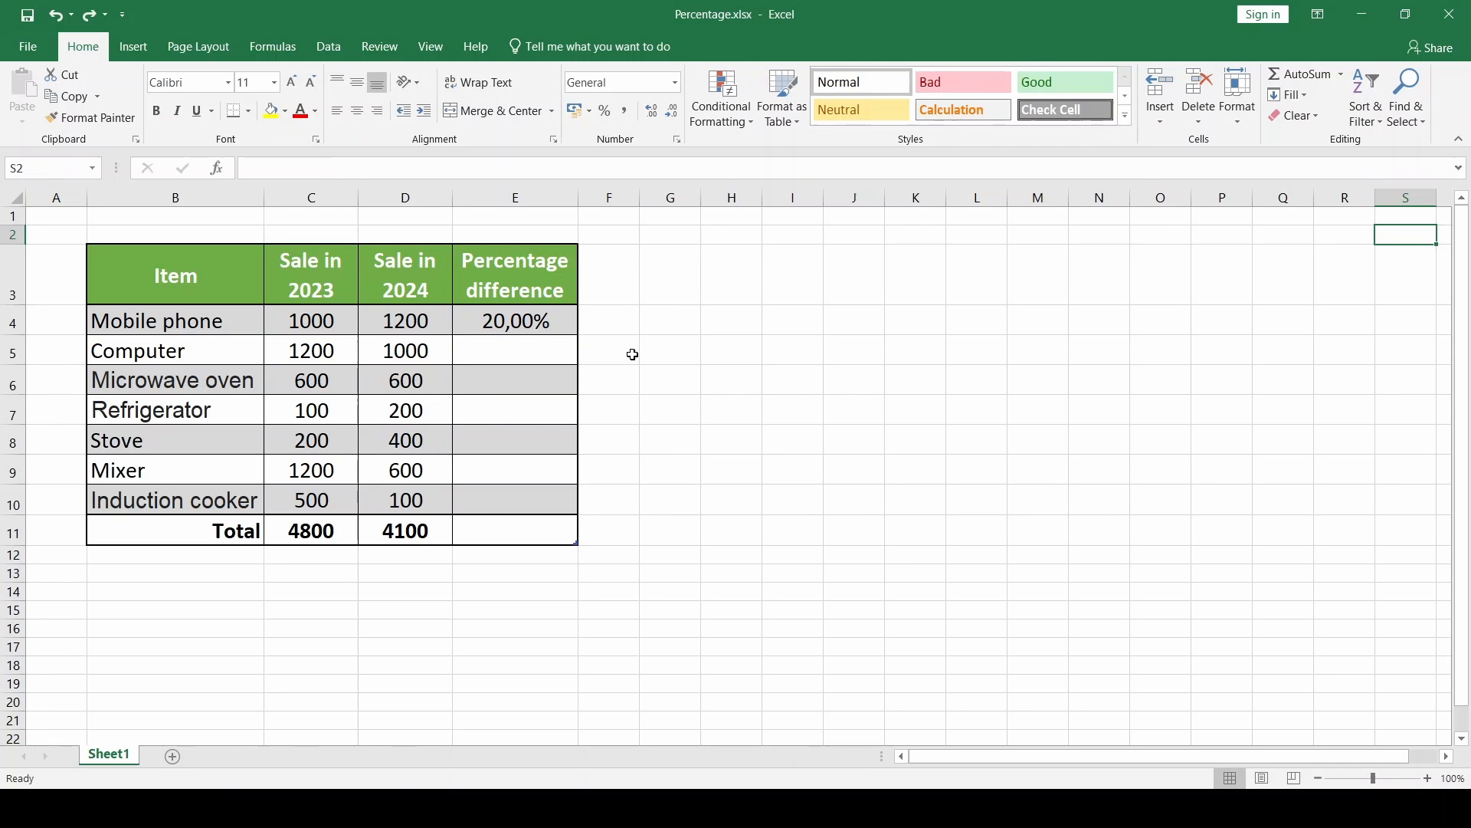
Copy the Mobile phone formula down through the Total row, ending at -14,58%.
{"action": "left_click", "coordinate": [514, 321]}
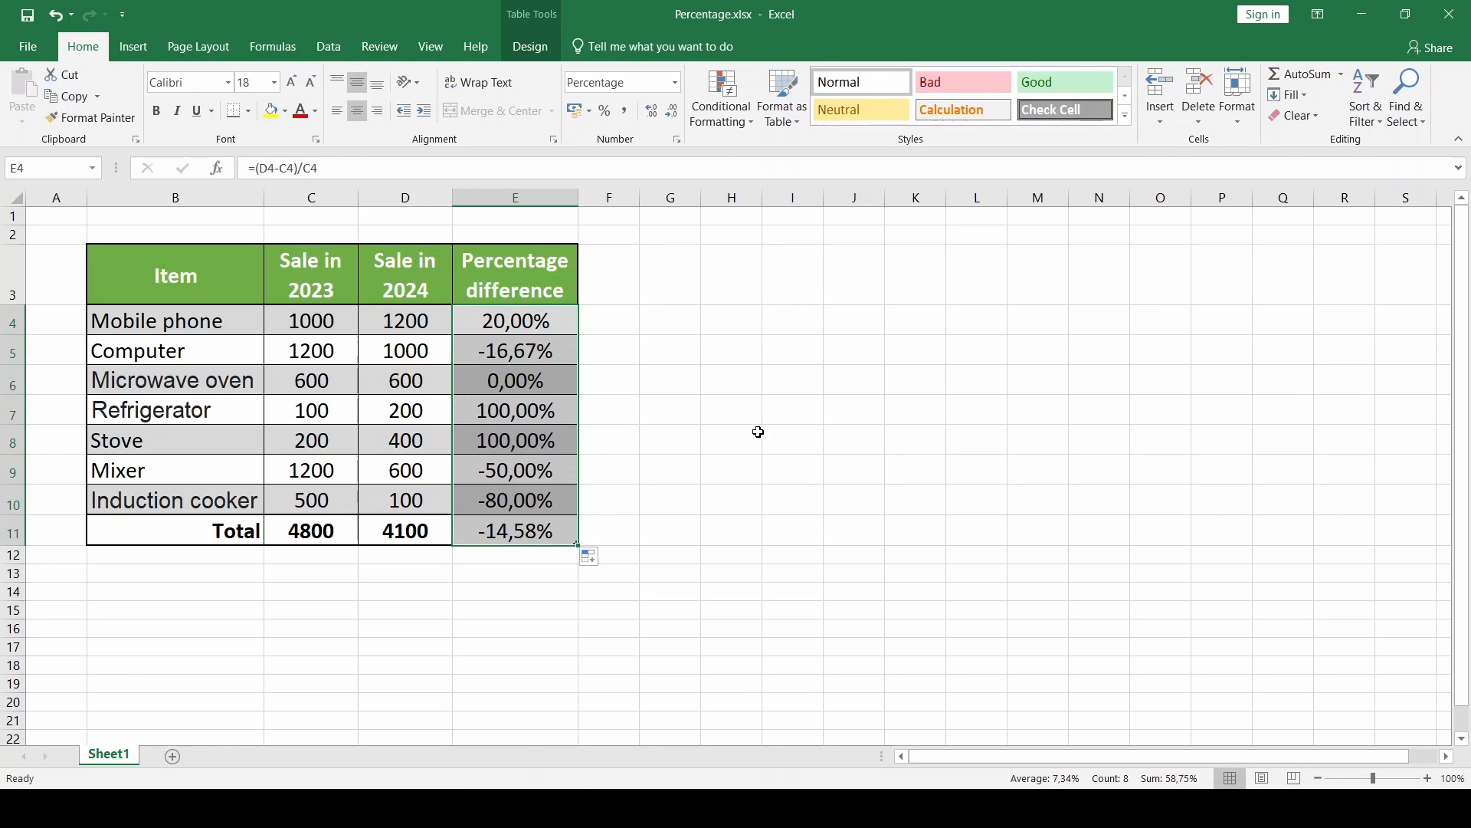
{"action": "left_click", "coordinate": [731, 440]}
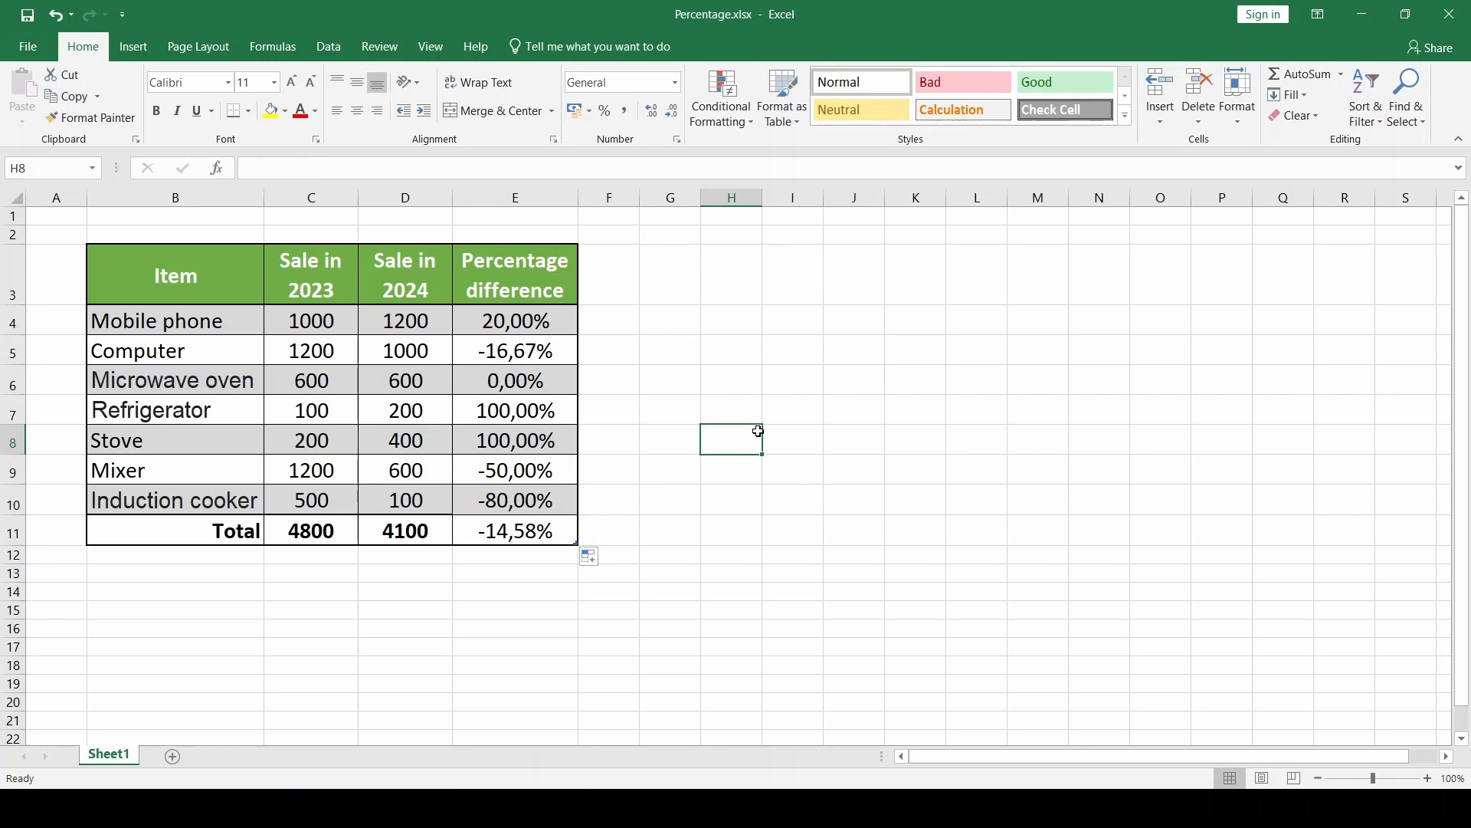
Format all Percentage difference cells as Percentage with 0 decimals, from 20% to -15%.
{"action": "left_click", "coordinate": [515, 500]}
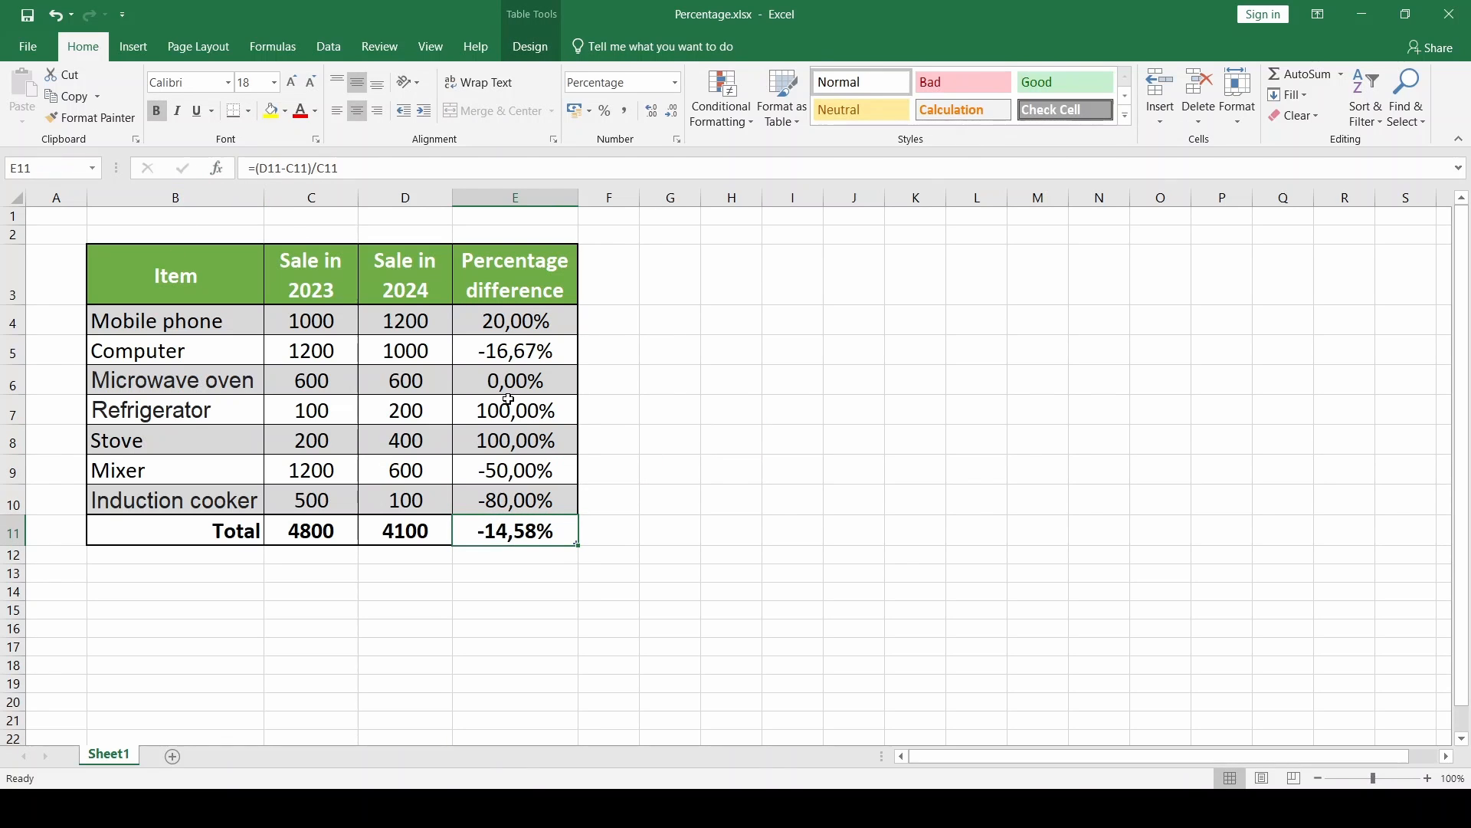
{"action": "left_click_drag", "start_coordinate": [515, 320], "coordinate": [515, 530]}
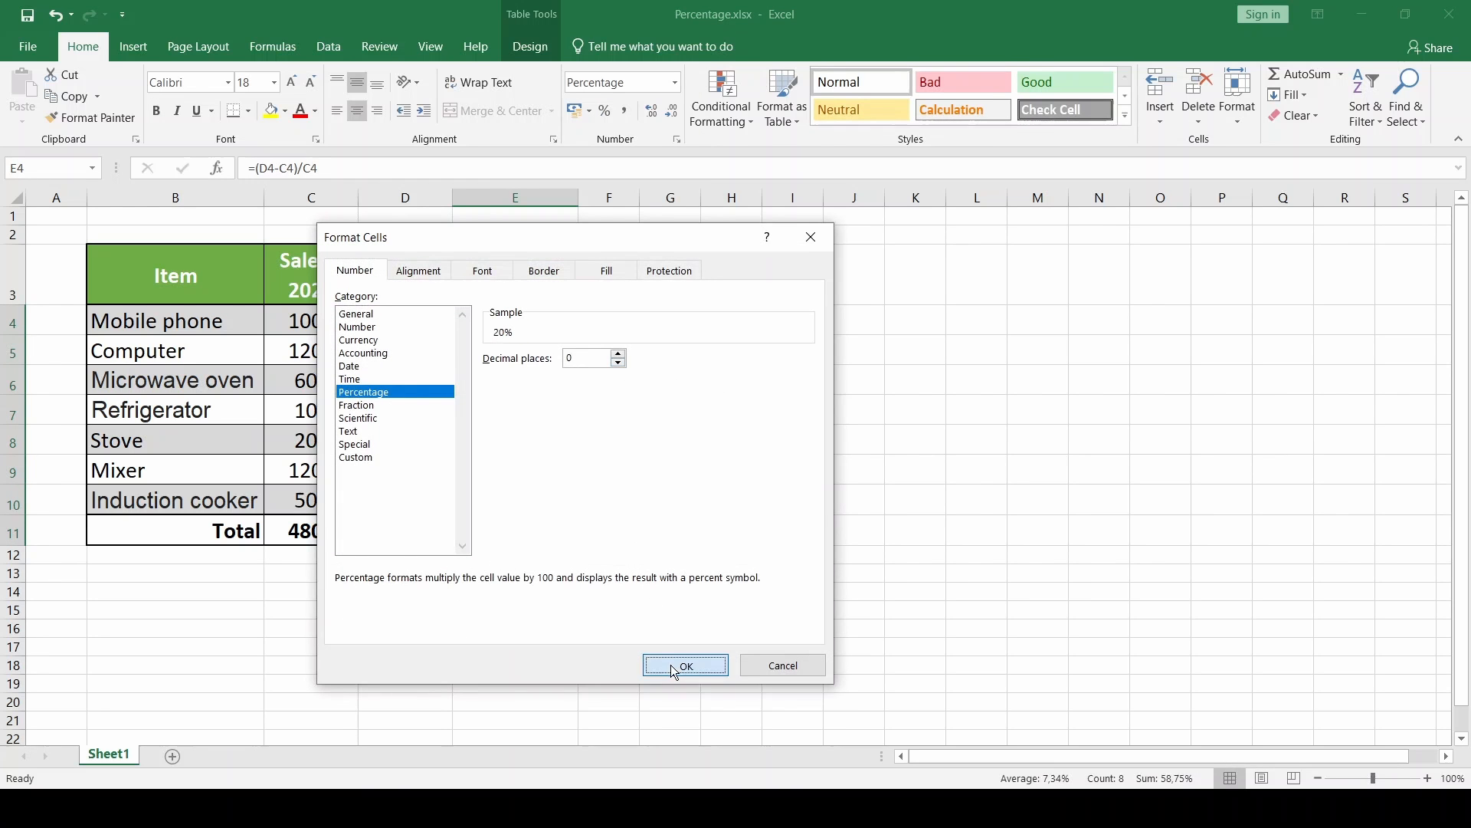
{"action": "left_click", "coordinate": [685, 663]}
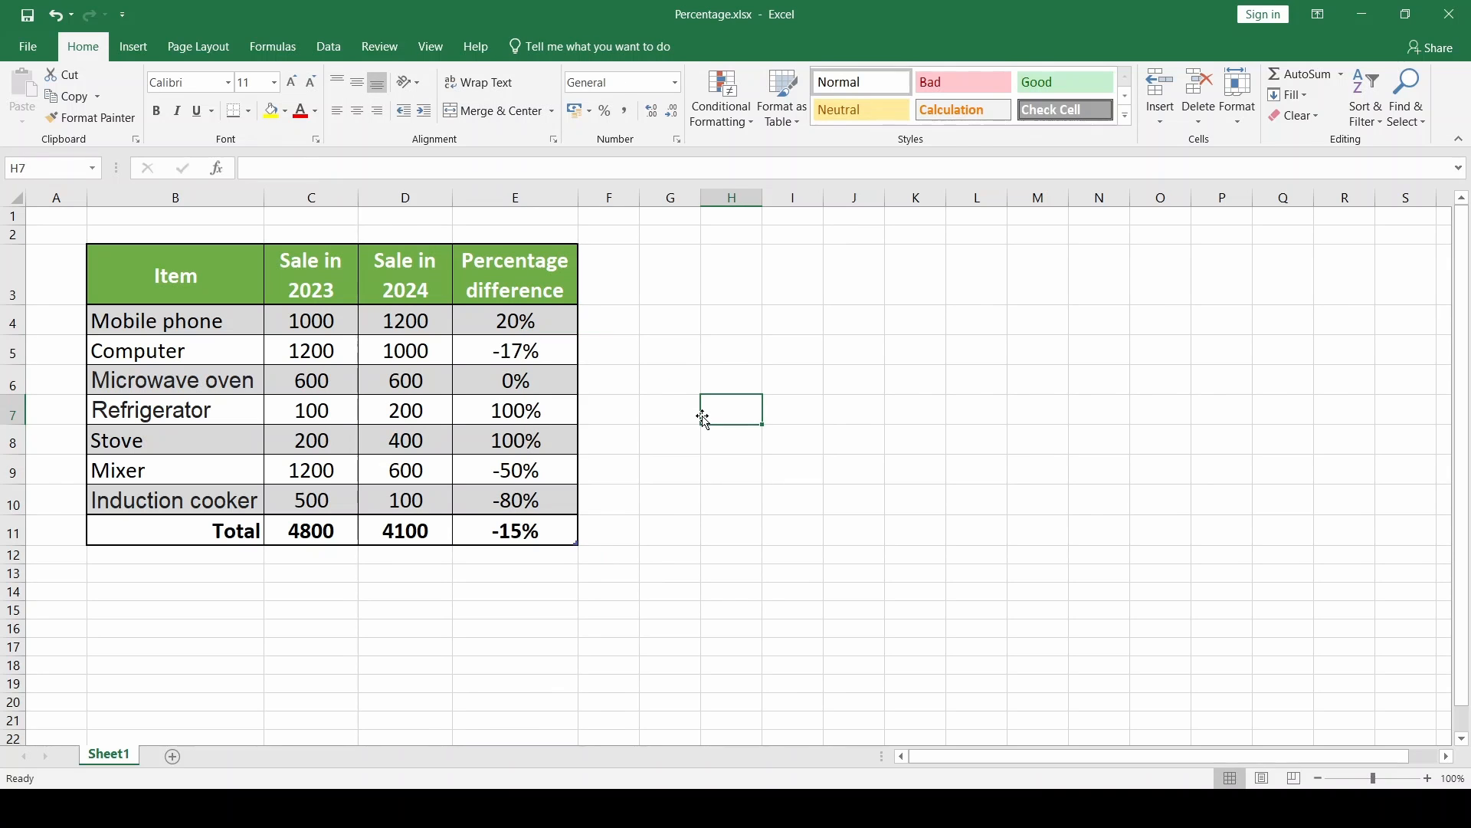